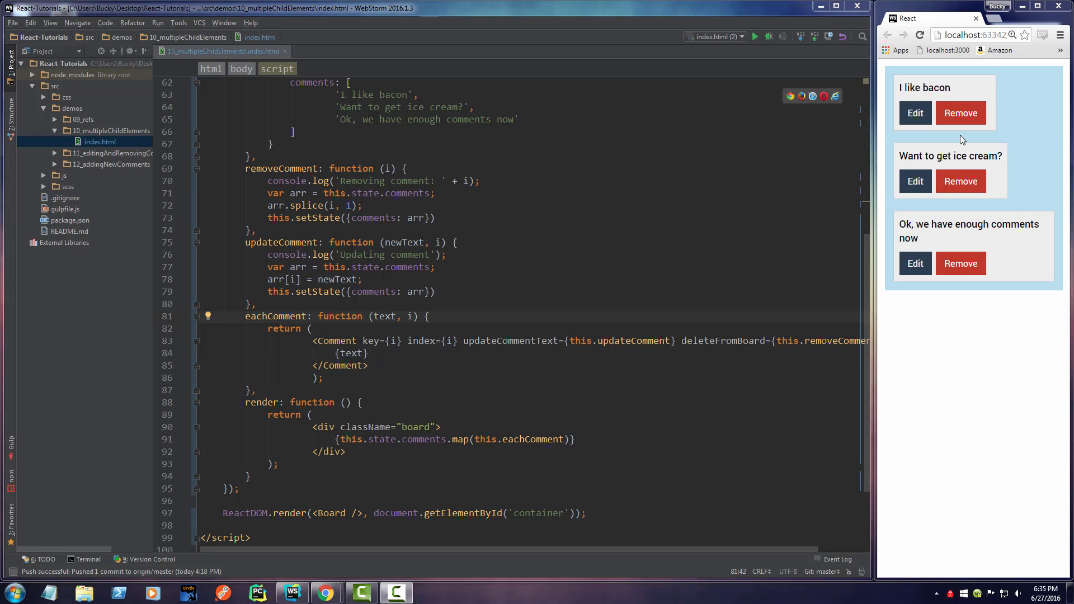
Edit the first comment 'I like bacon' to read 'fdsfs' and save it in the preview
click(915, 113)
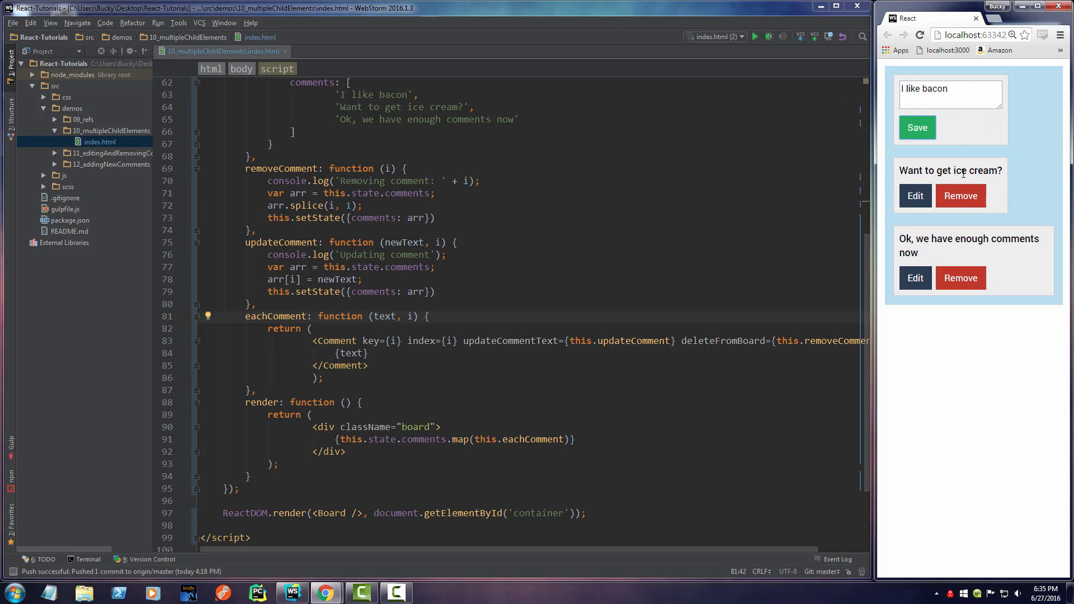
text(fdsf)
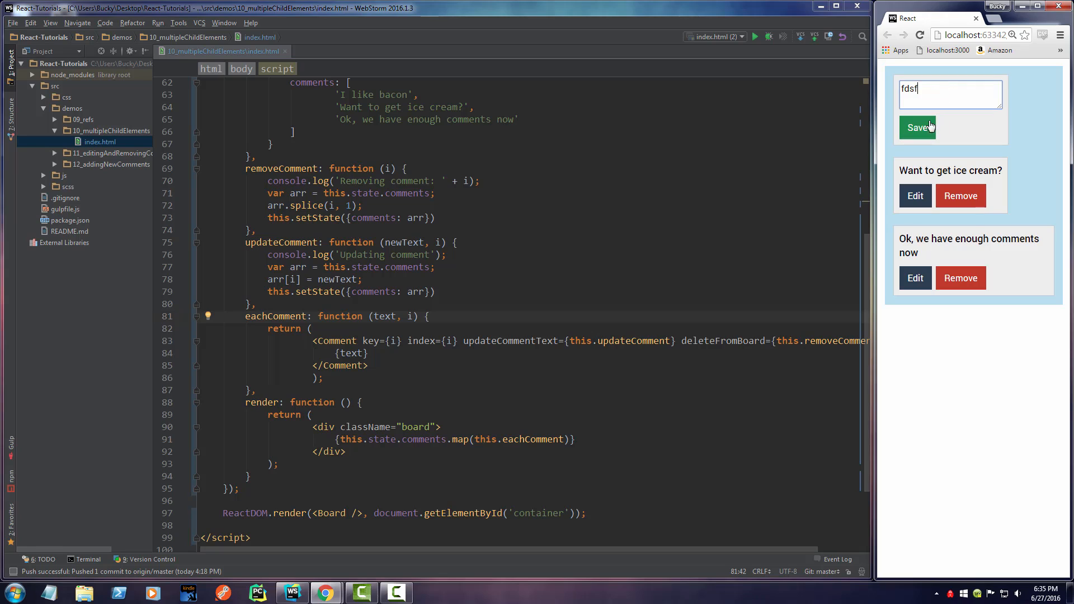
click(918, 128)
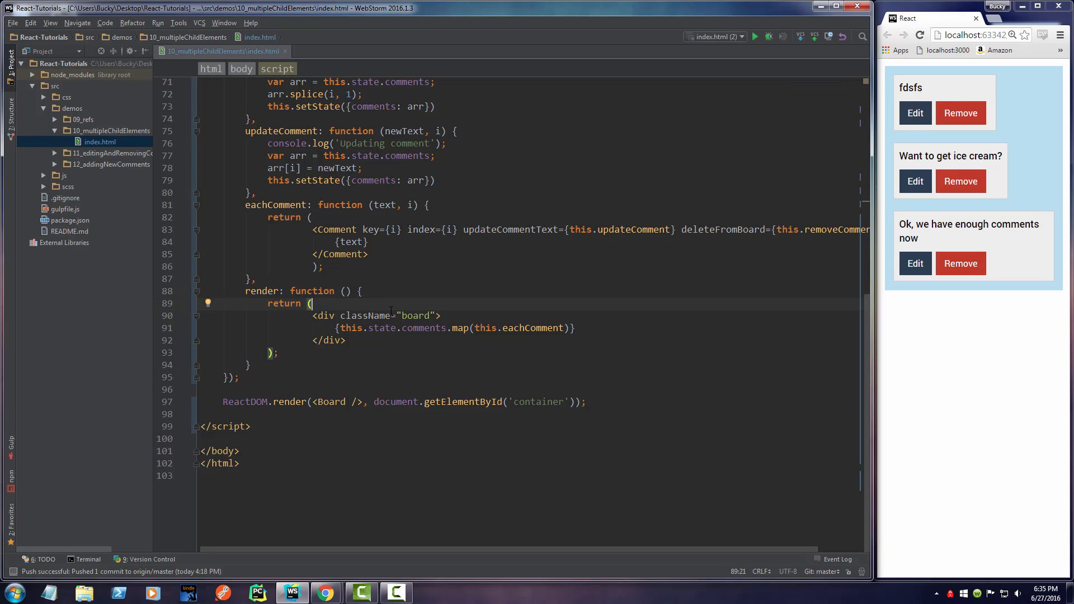
Cut the board div, wrap it in a new outer div, and add an empty button above it
drag(312, 315, 346, 341)
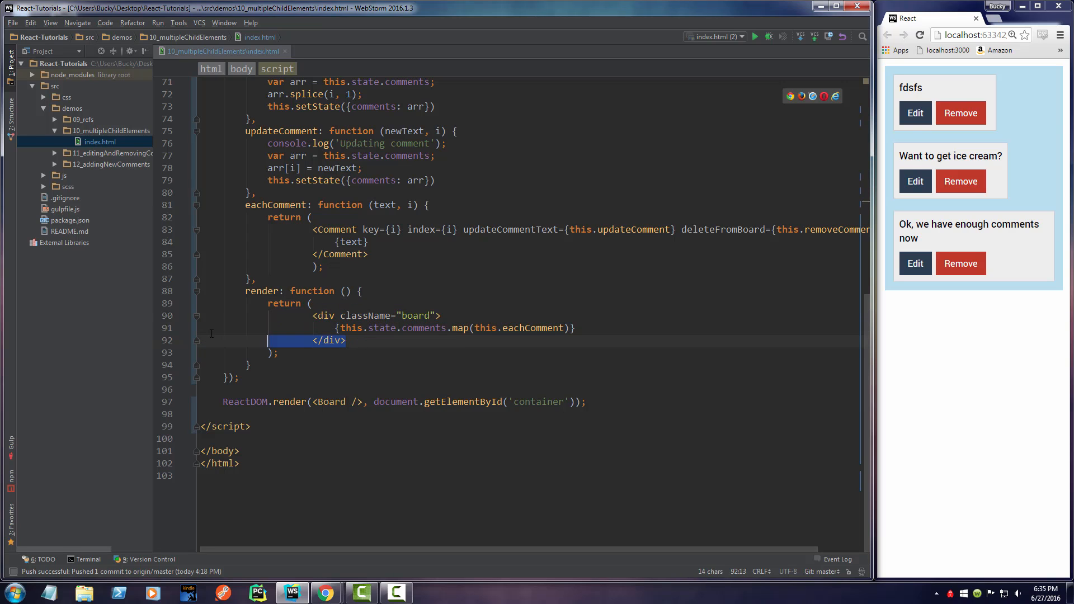
right_click(356, 327)
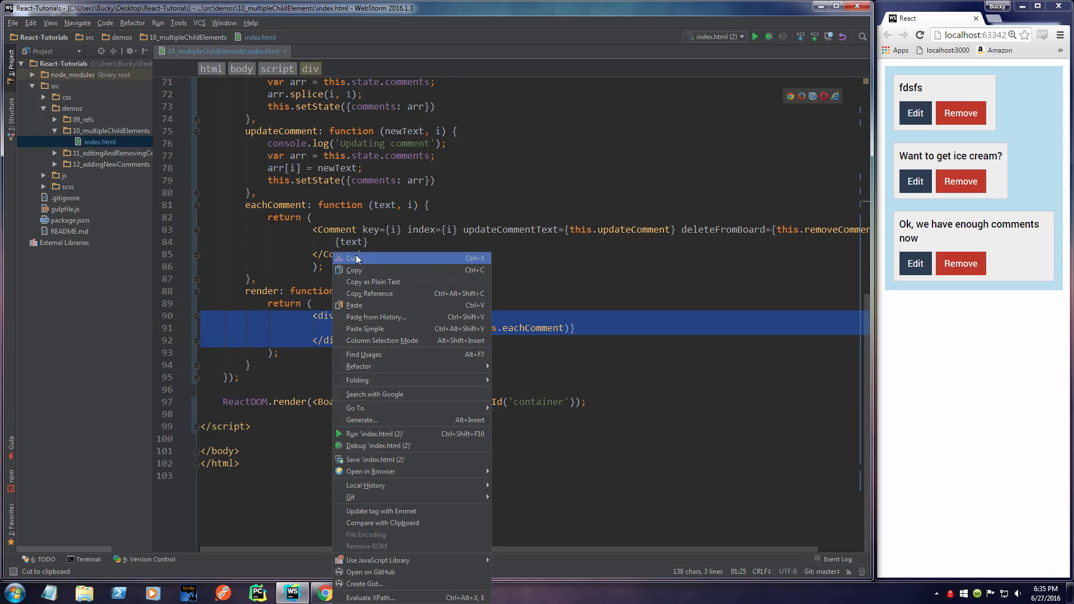
click(355, 258)
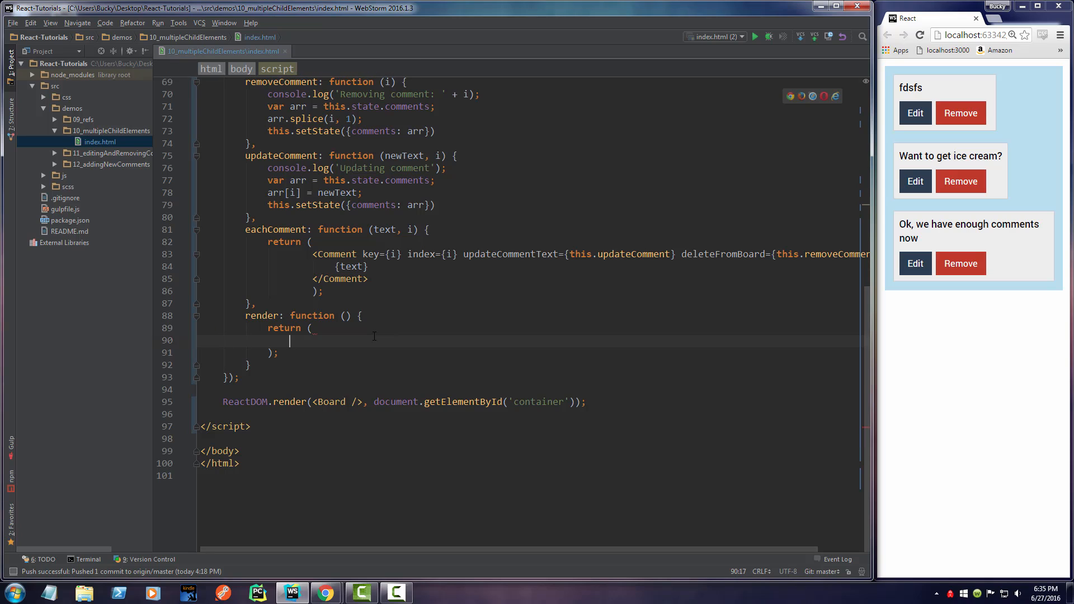
text(<div>)
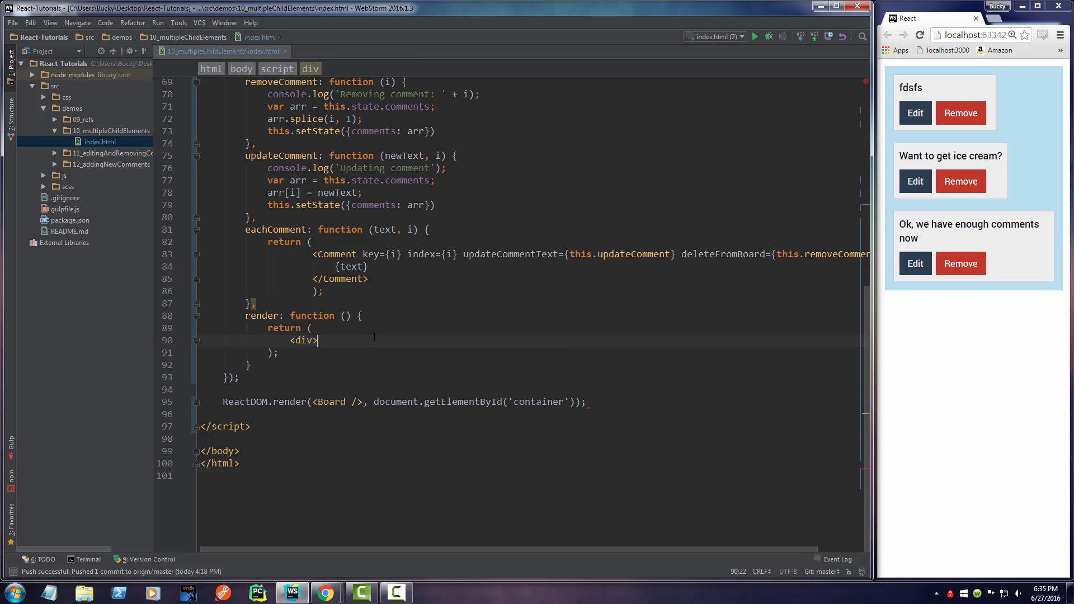
text(</div>)
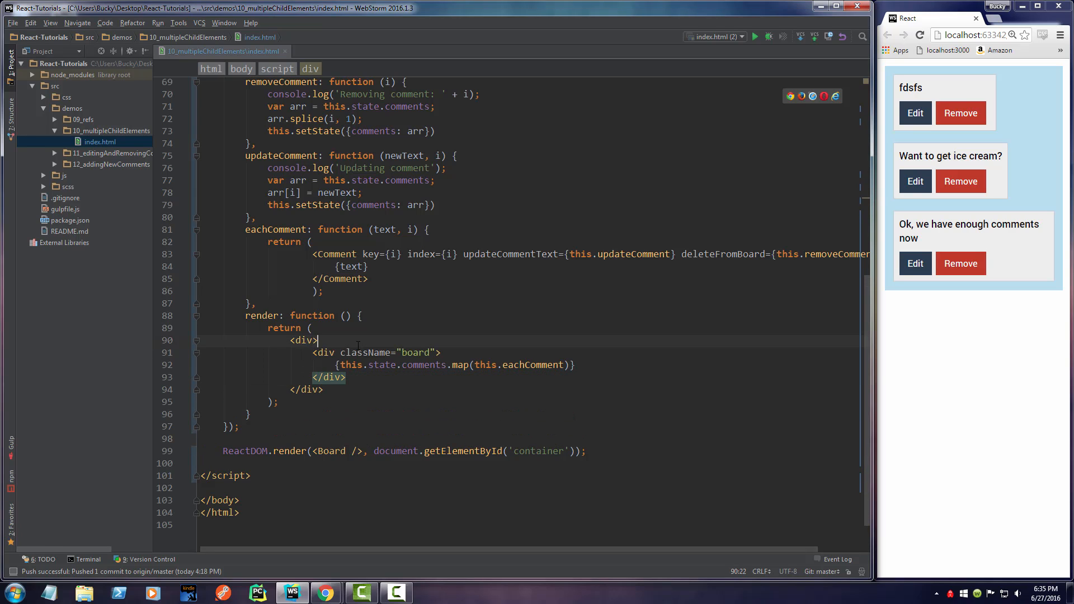
text(button></button>)
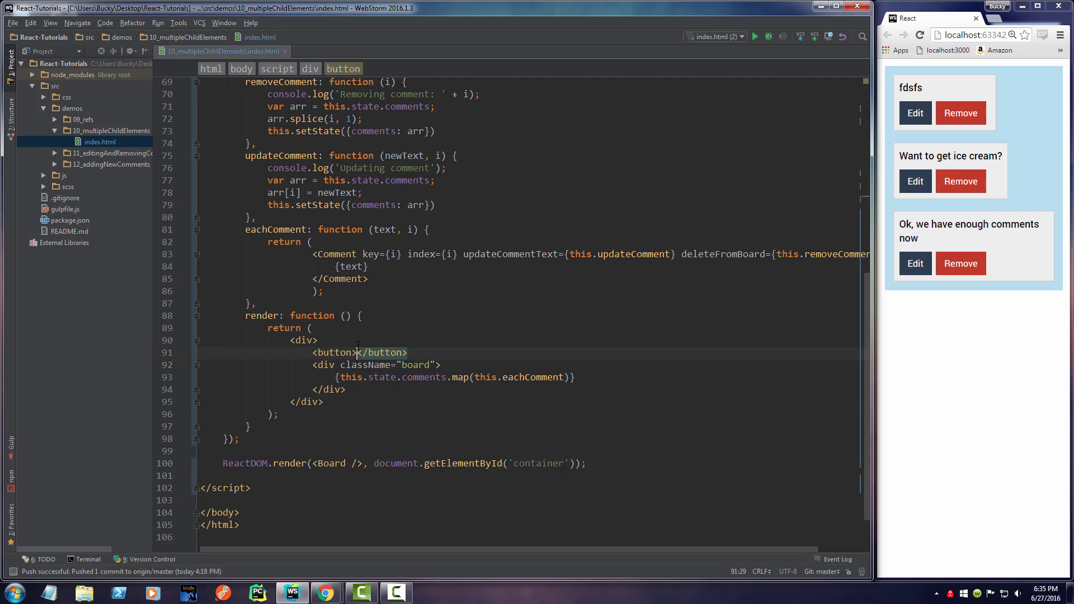
Label the button 'Add New' and give it className="button-info create"
text(Add New)
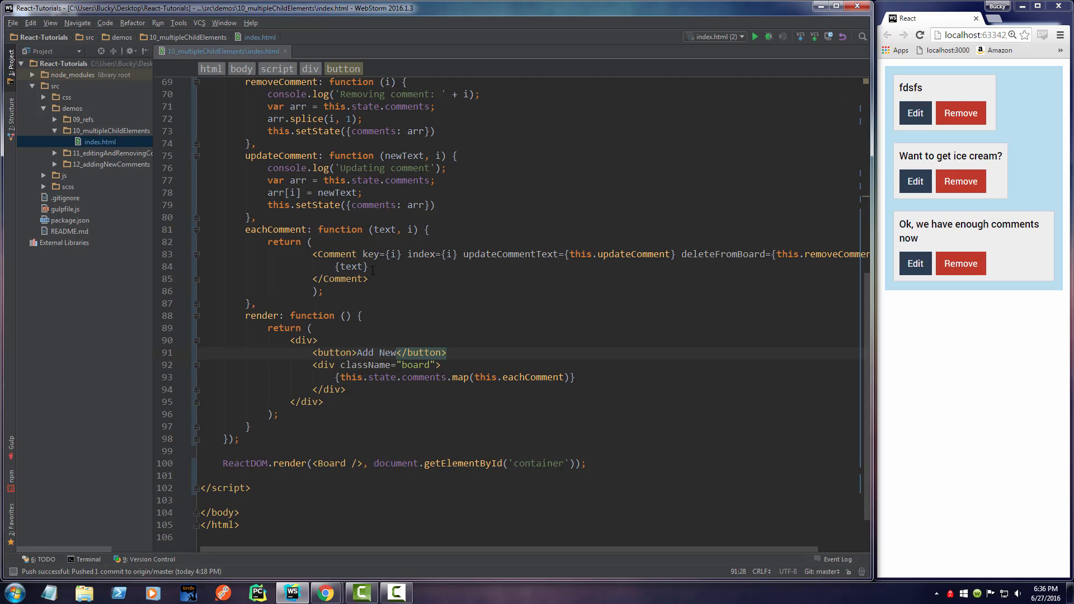
text(cla)
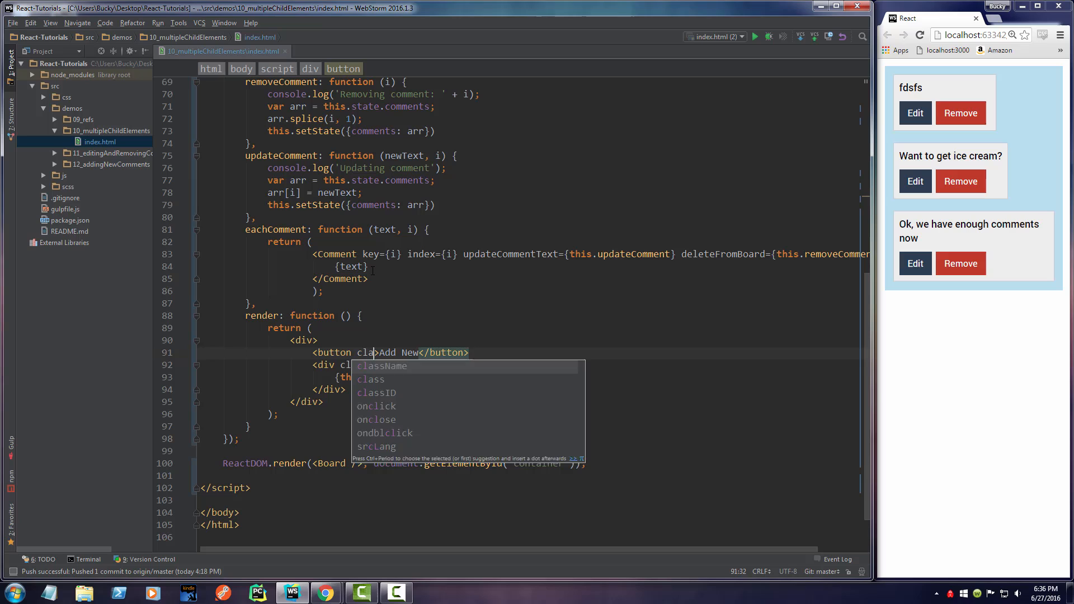
text(className=")
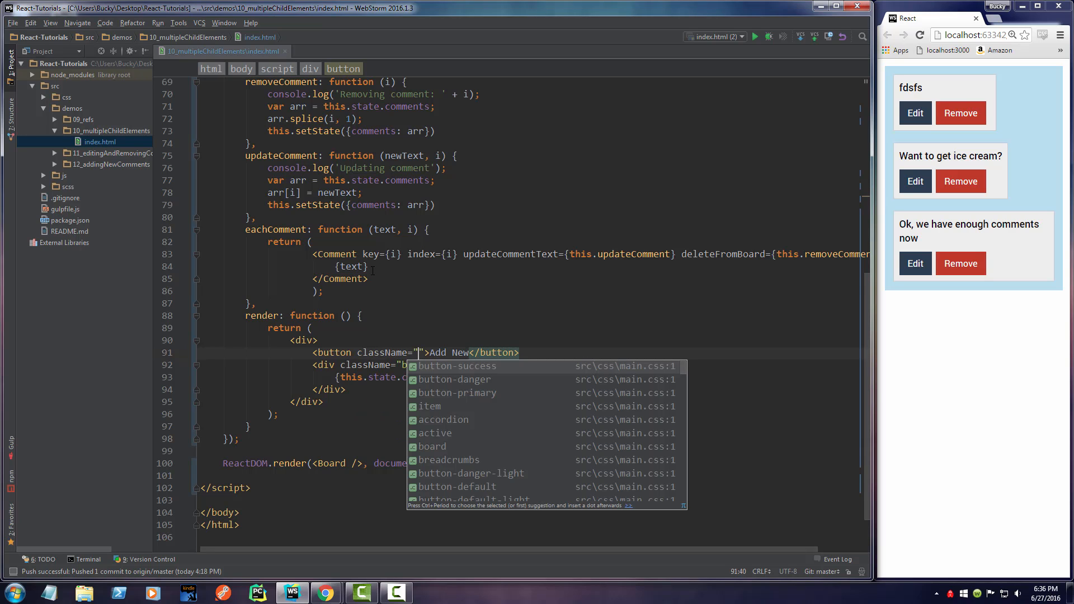
text(button-info)
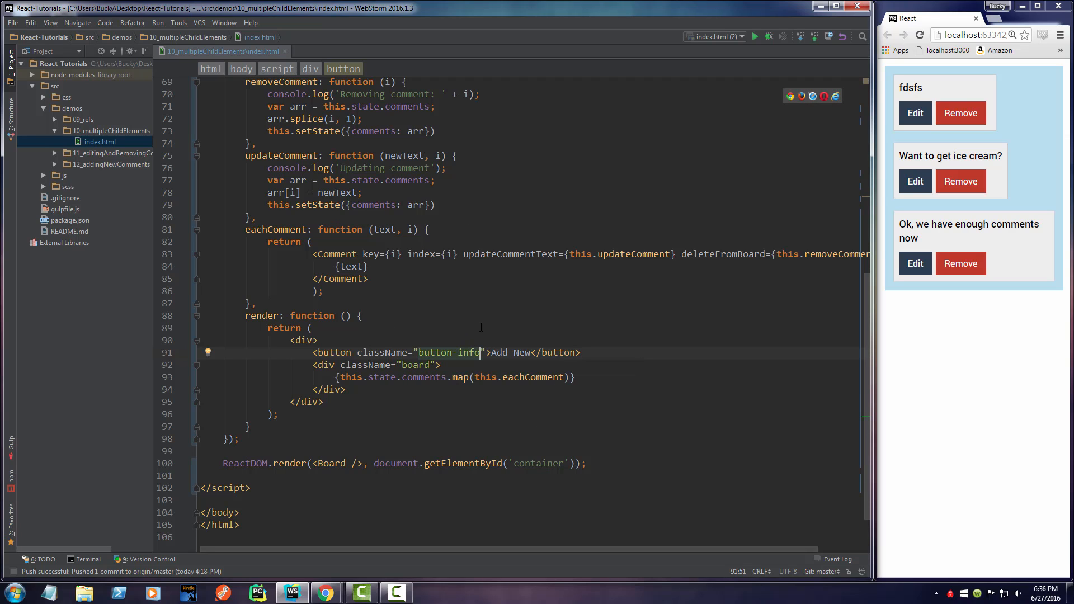
mouse_move(483, 332)
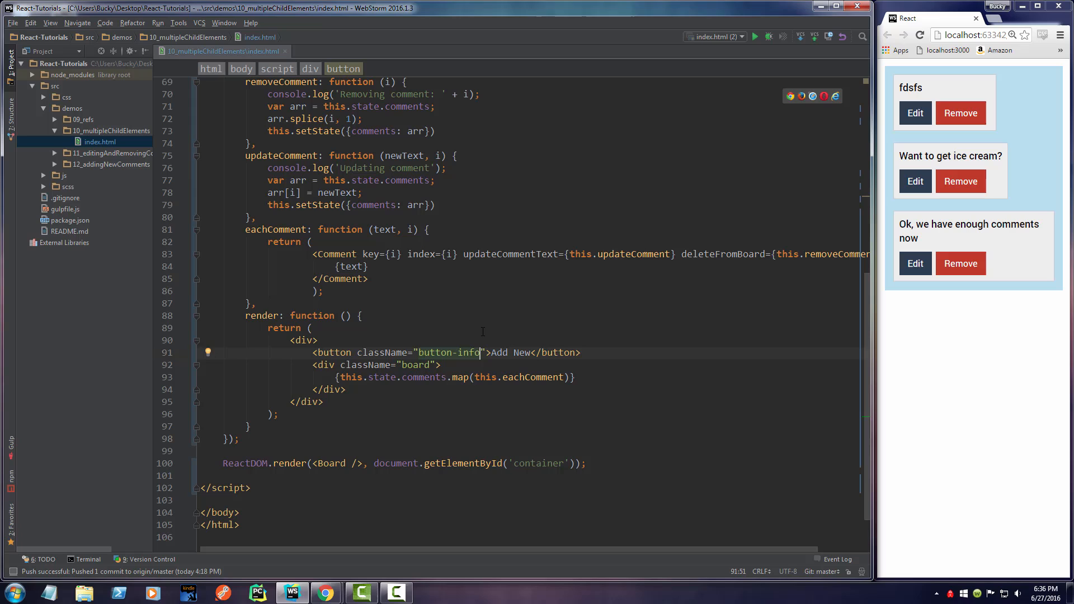
text(create)
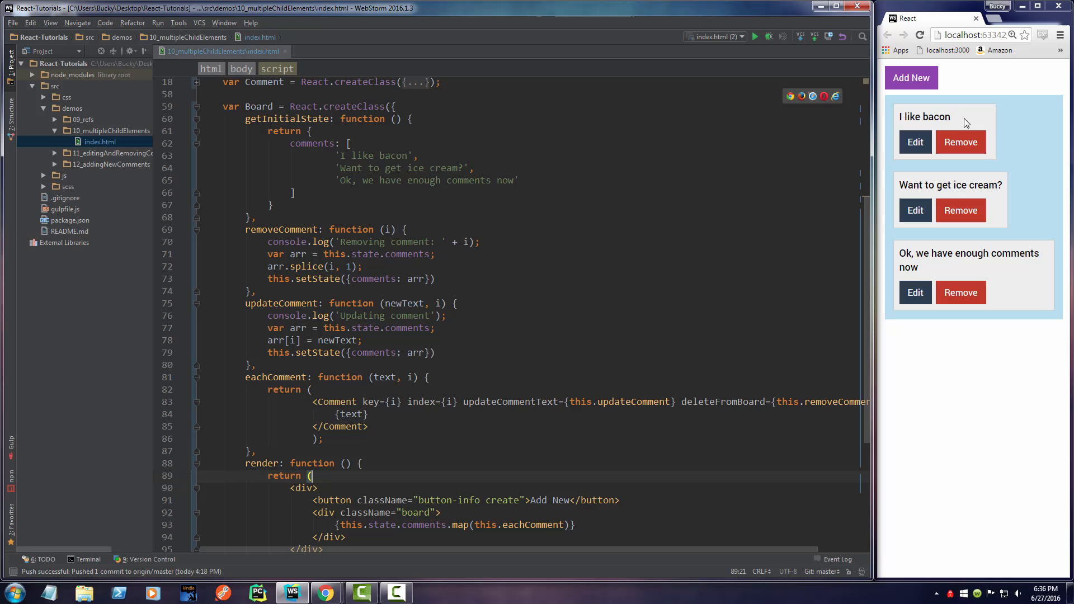
Delete the three default strings from the comments array and add blank lines after getInitialState
drag(349, 143, 295, 193)
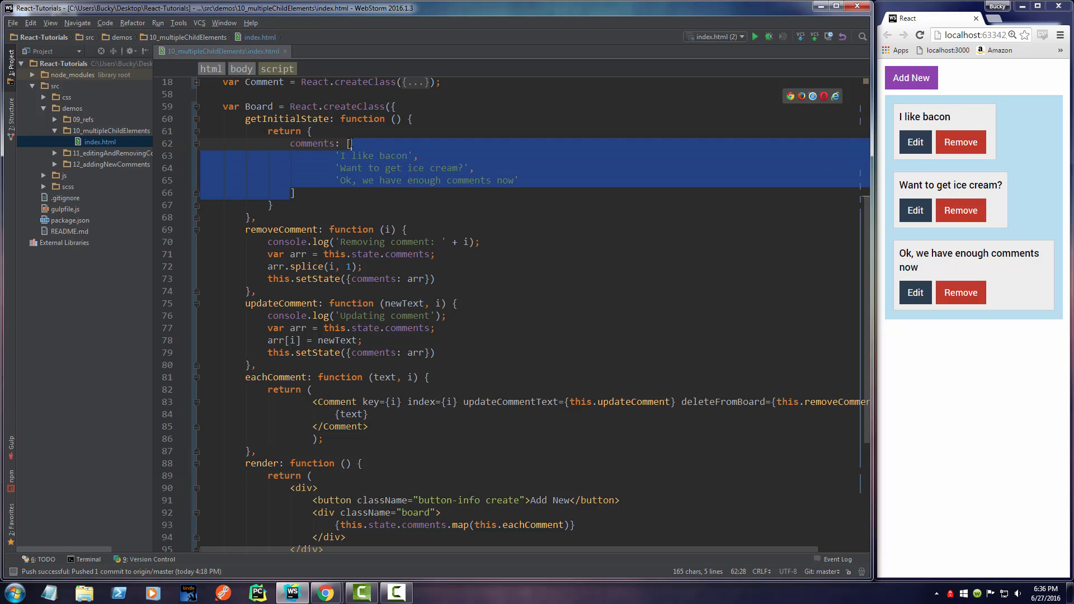
key(Delete)
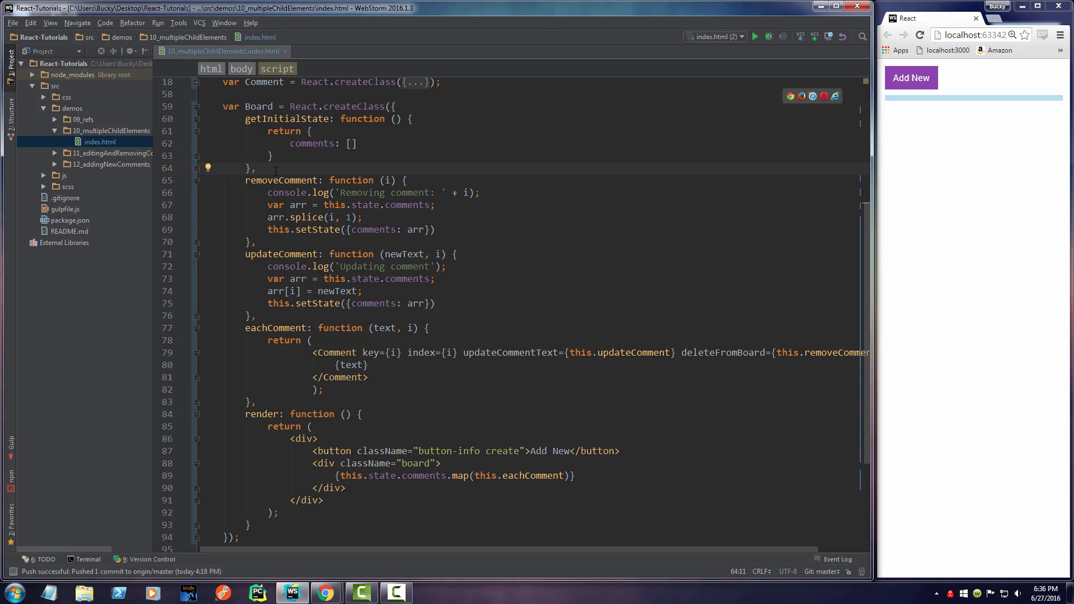
key(enter)
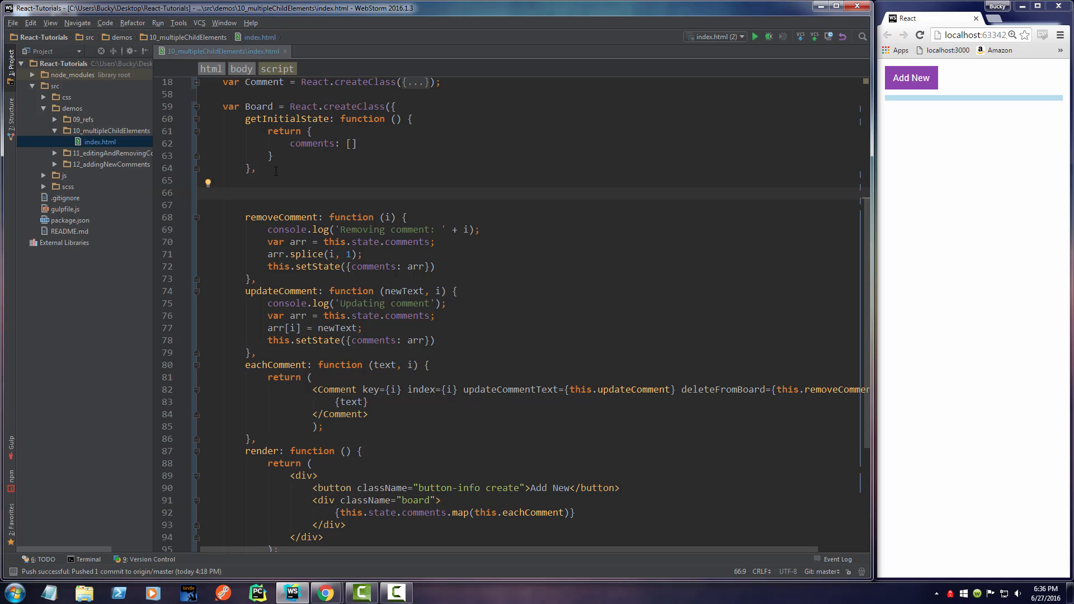
Write an empty add: function (text) { } method with the caret inside its body
text(add: f)
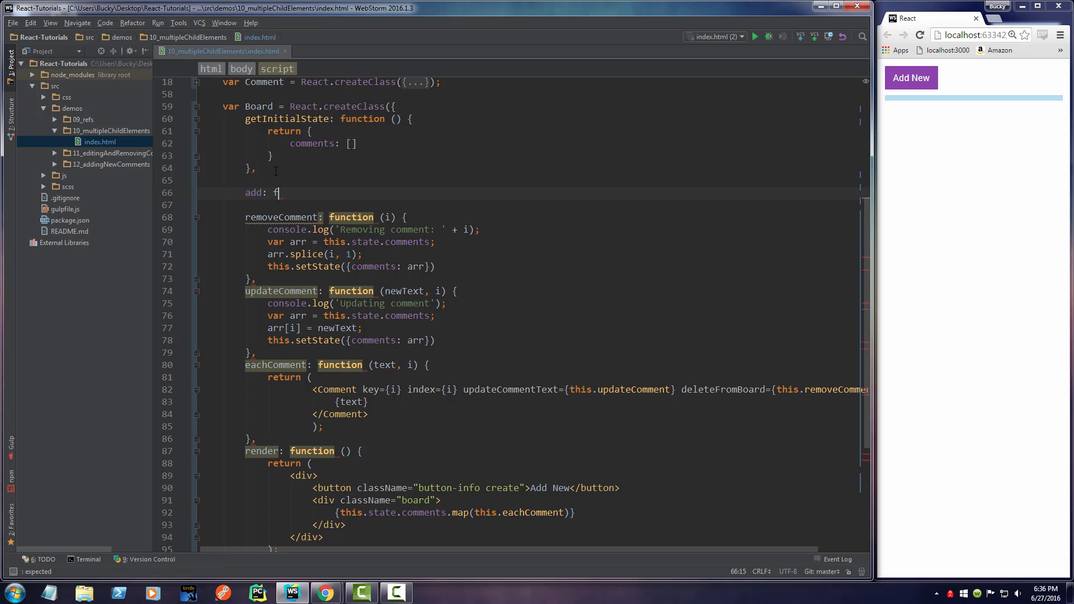
text(unction () {)
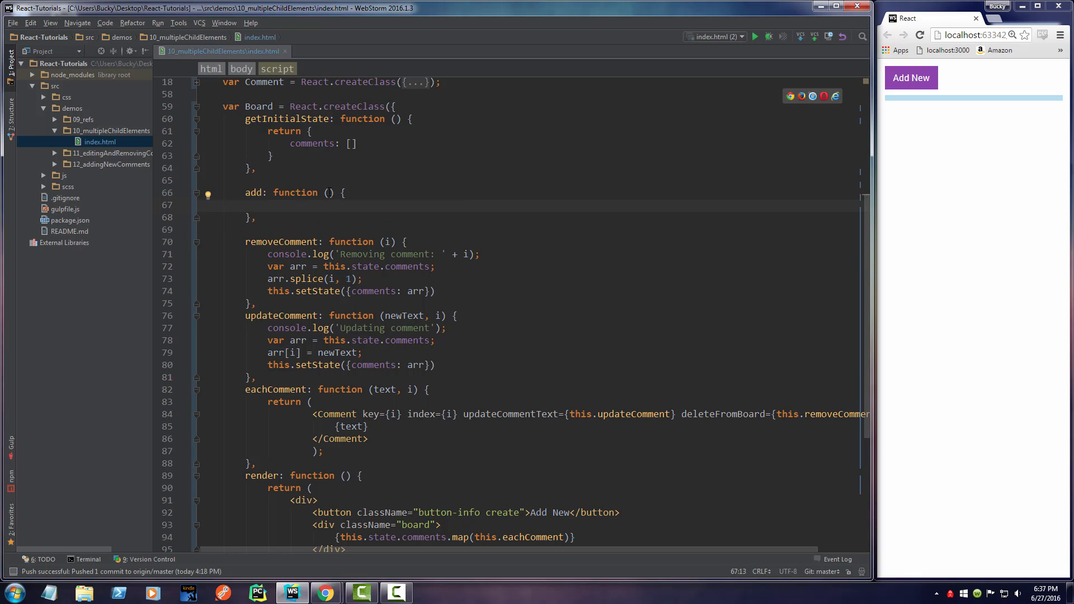
text(text)
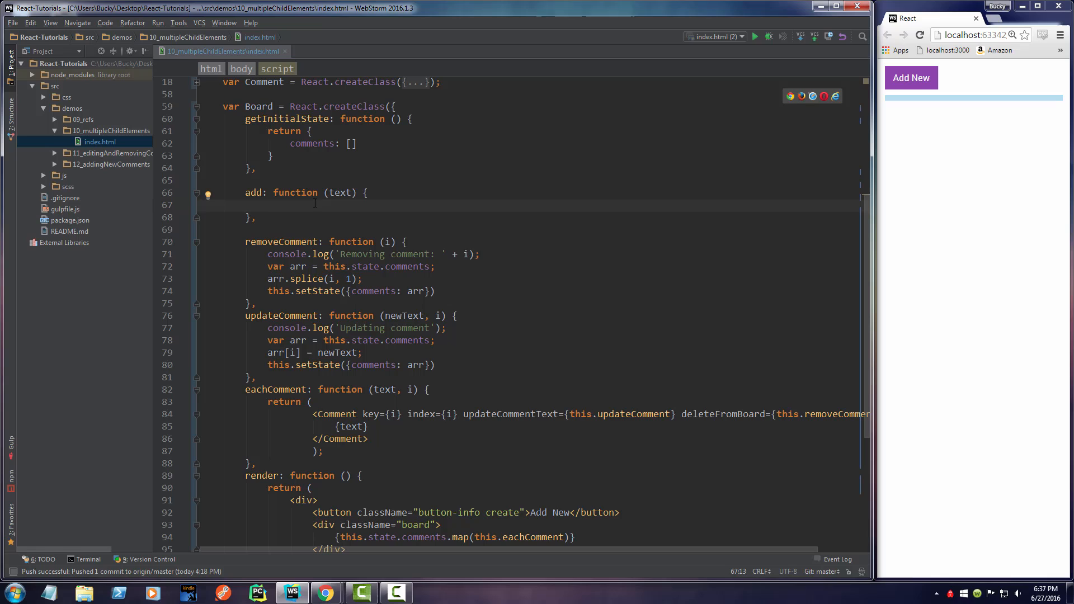
double_click(339, 193)
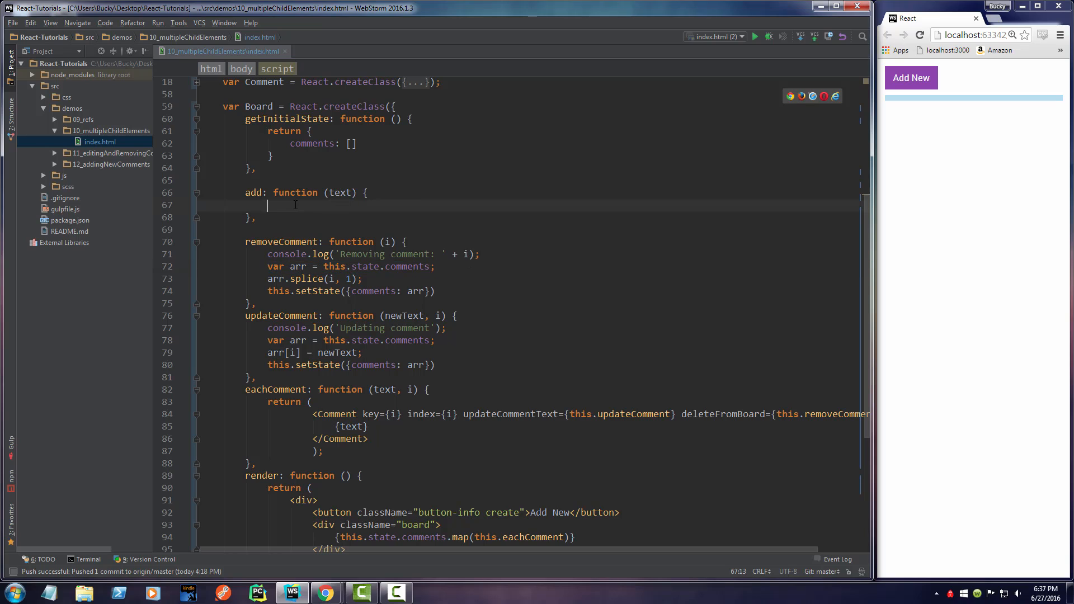
Fill add with var arr = this.state.comments, arr.push(text), and this.setState({comments: arr})
text(var arr = this.state.comments;)
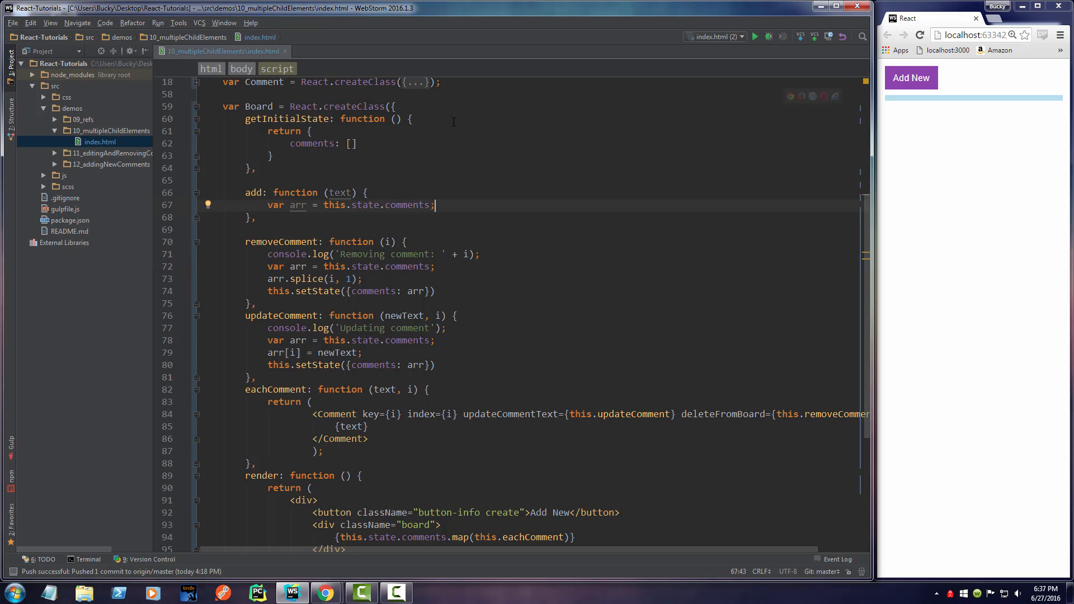
text(arr.push)
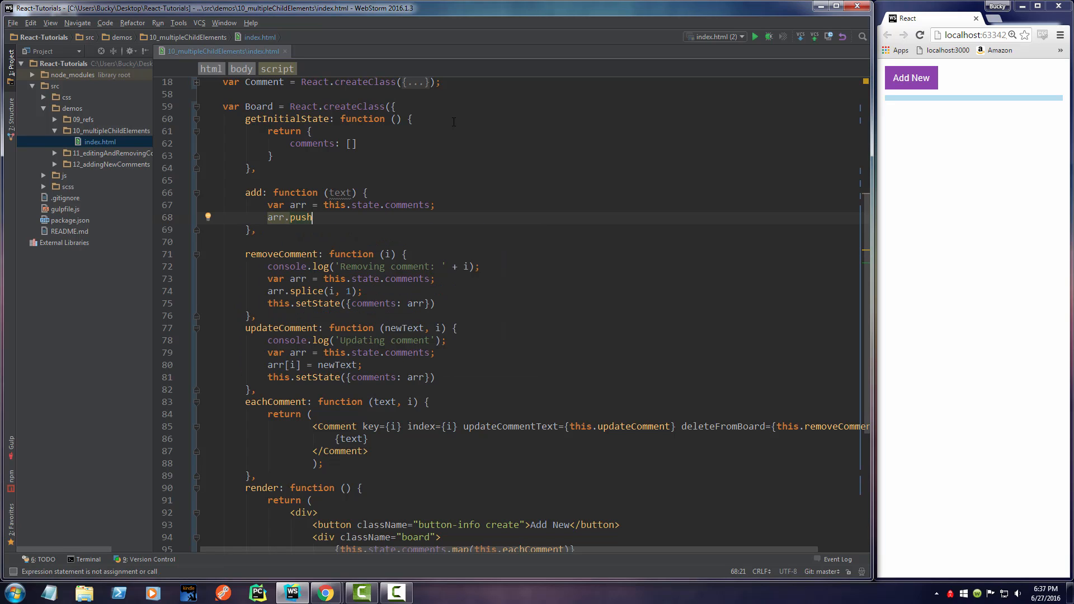
text(())
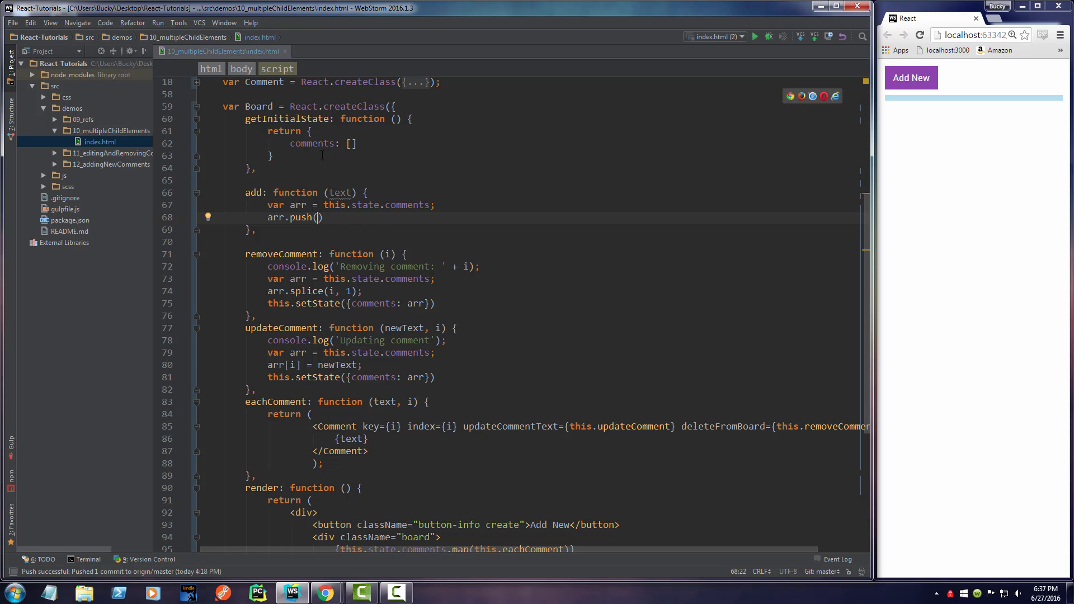
double_click(339, 193)
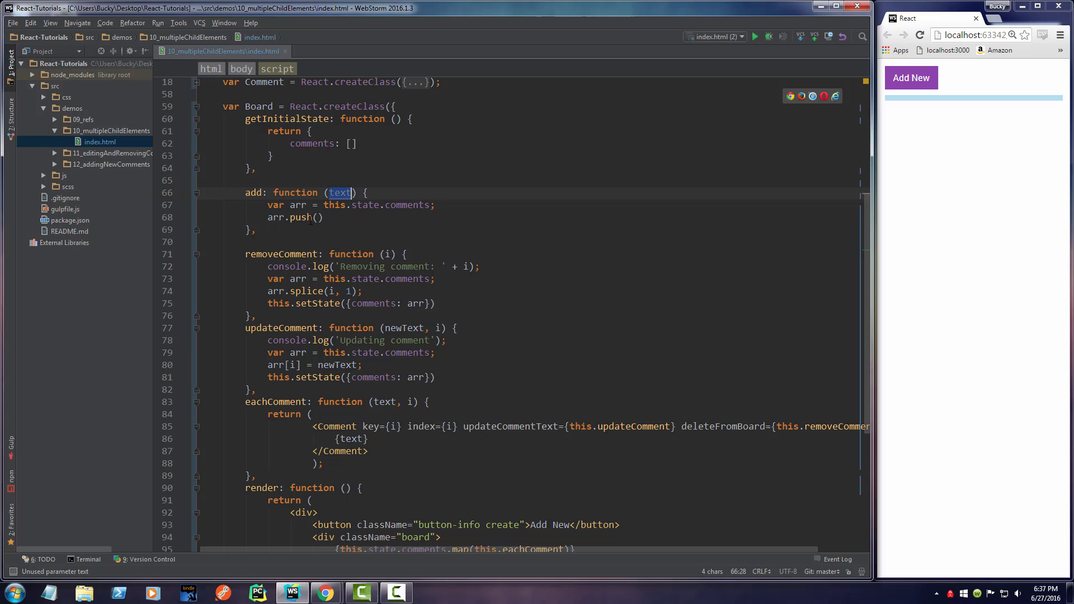
text(text)
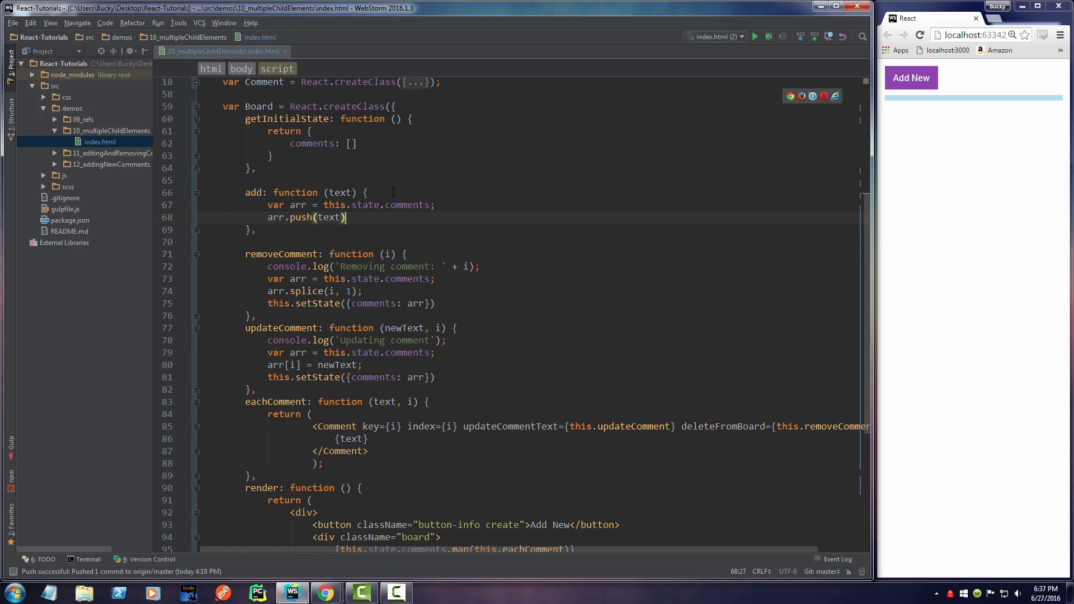
text(;)
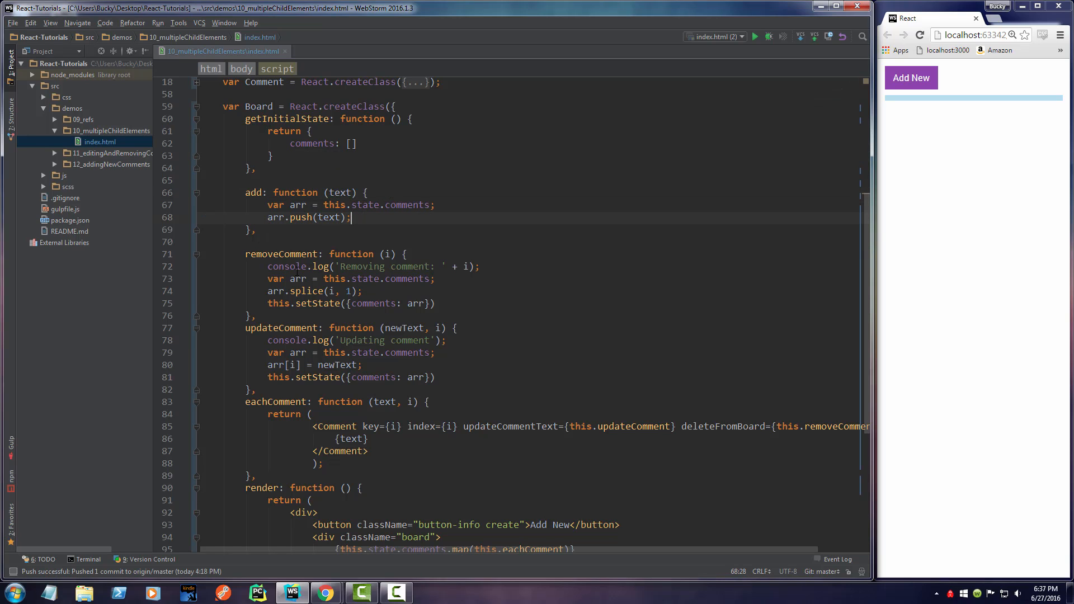
double_click(350, 143)
text(this.setState({comments: arr}))
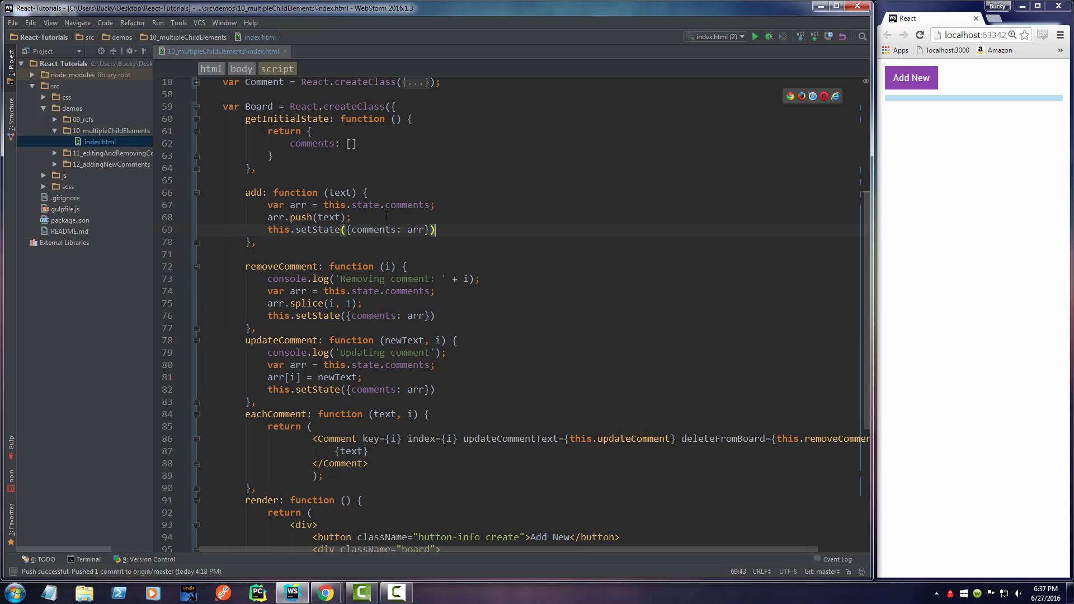
double_click(373, 229)
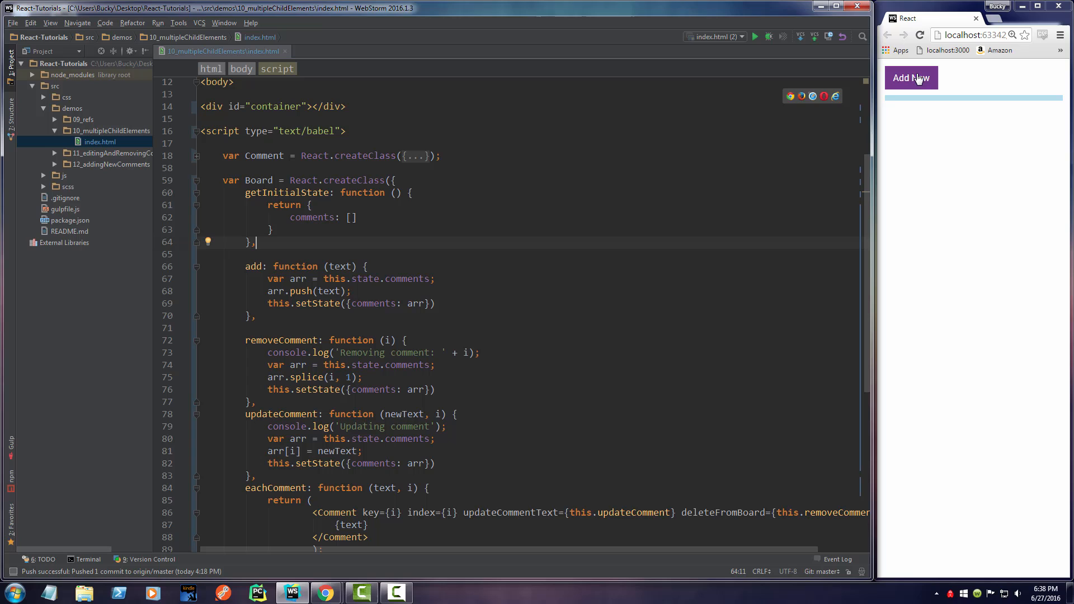
Scroll to render and start an onClick attribute on the Add New button tag
scroll(down, 3)
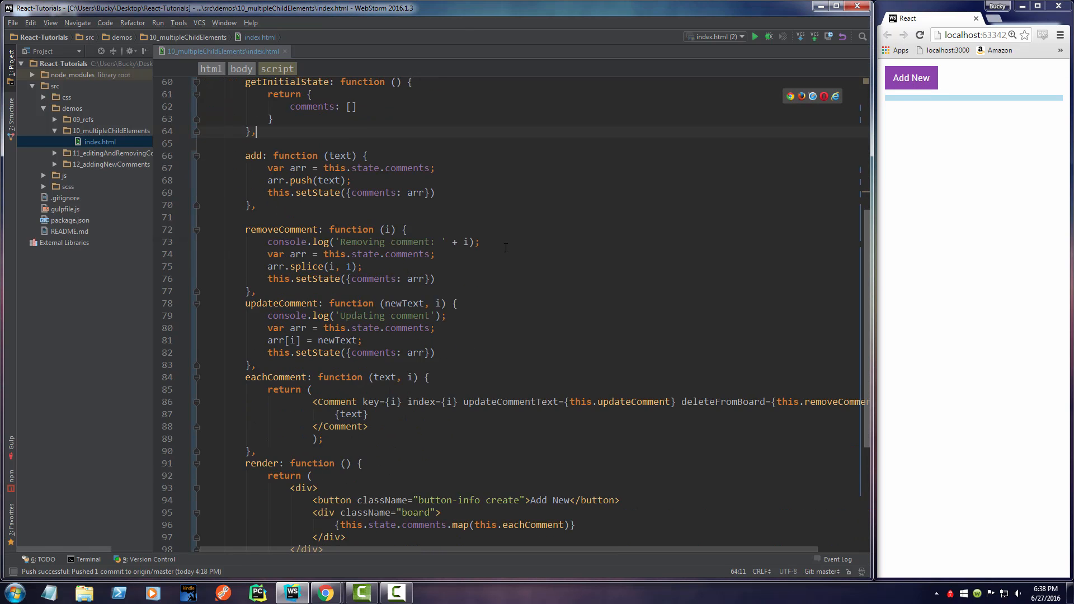
scroll(down, 3)
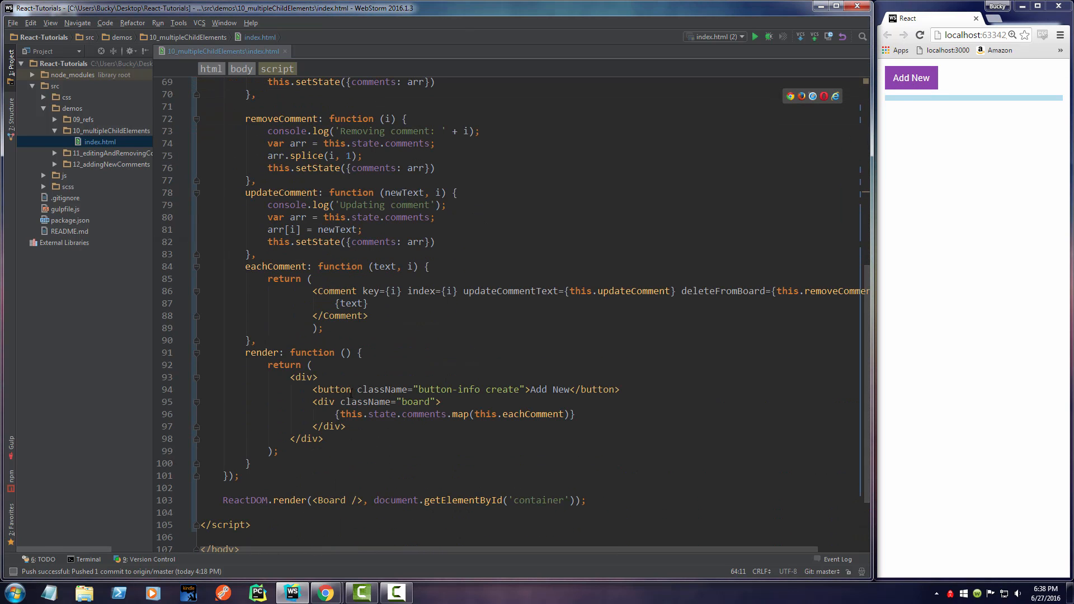
text(onClick=)
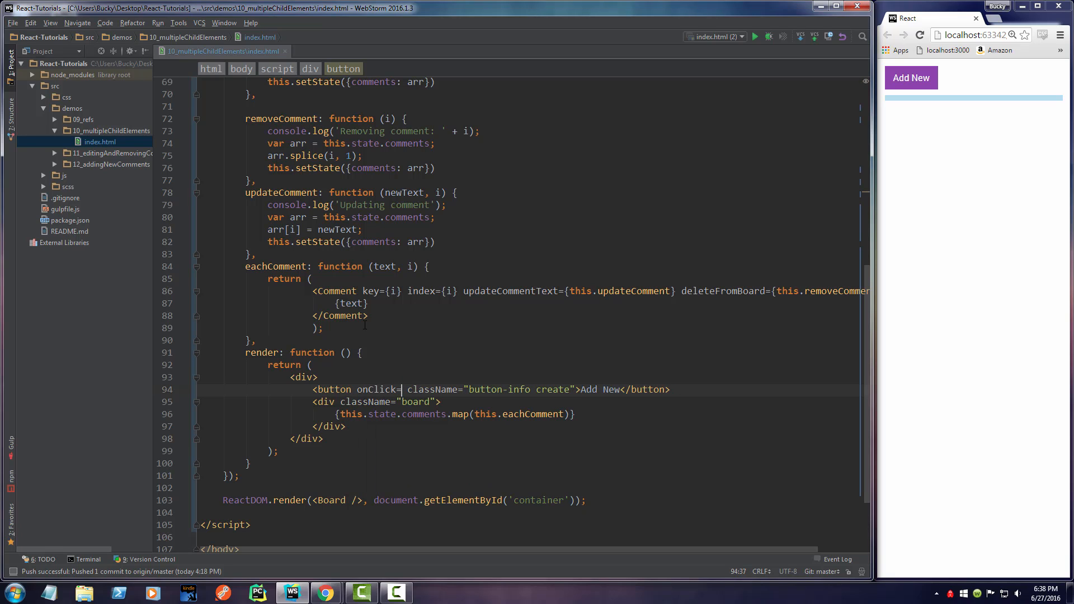
Set the Add New button's onClick to {this.add.bind()} via autocomplete
text({this})
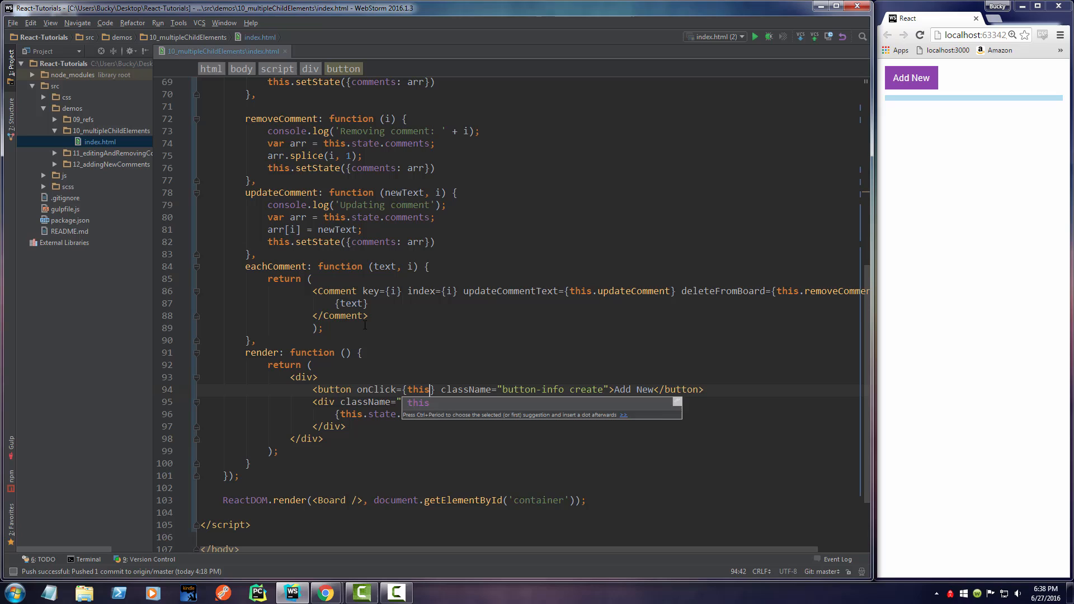
text(add)
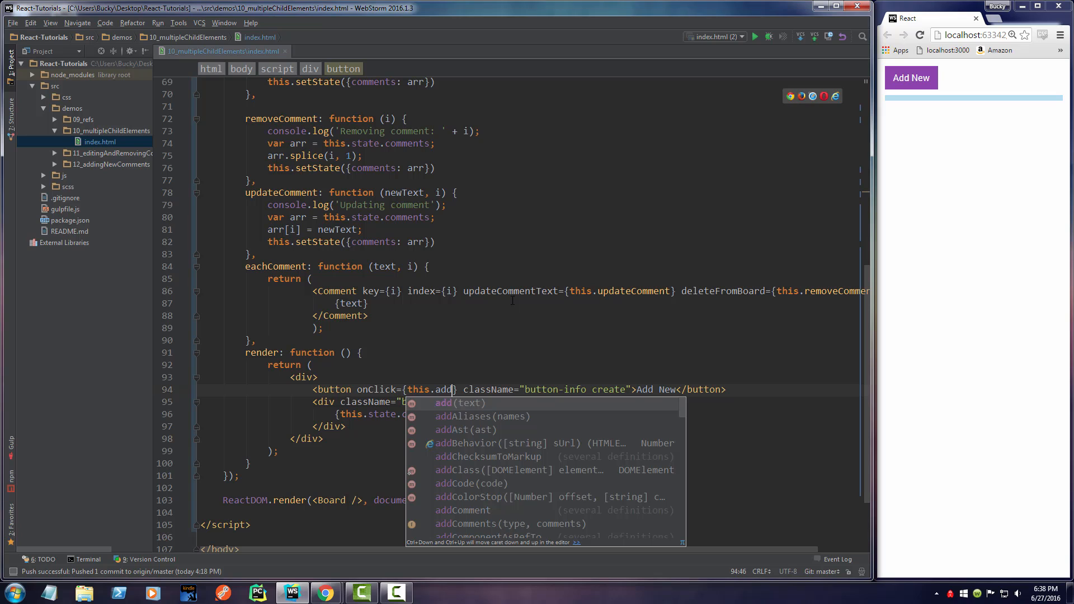
text(.)
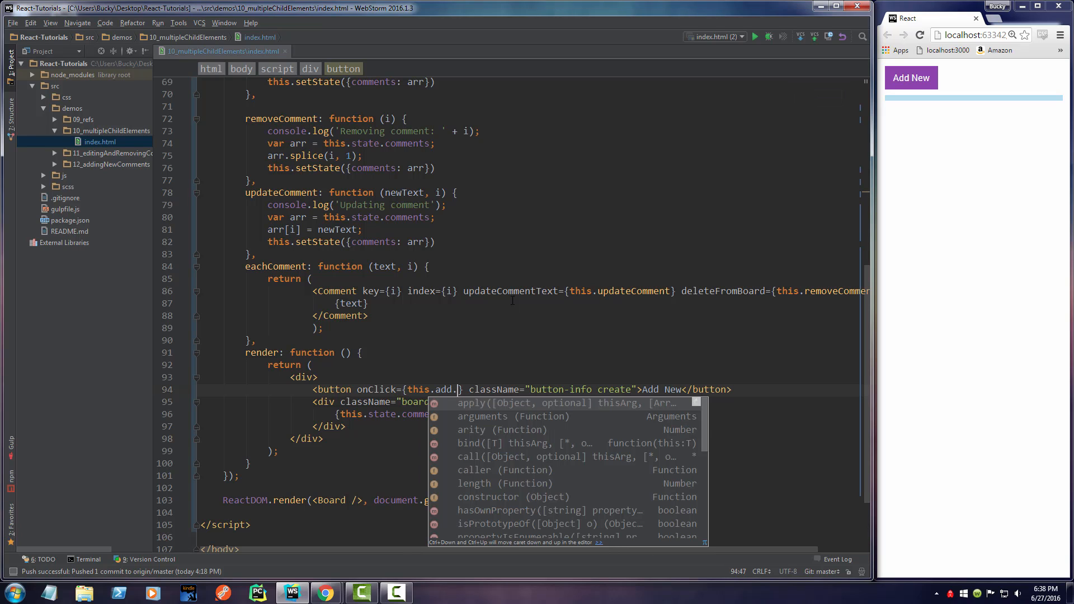
text(bind)
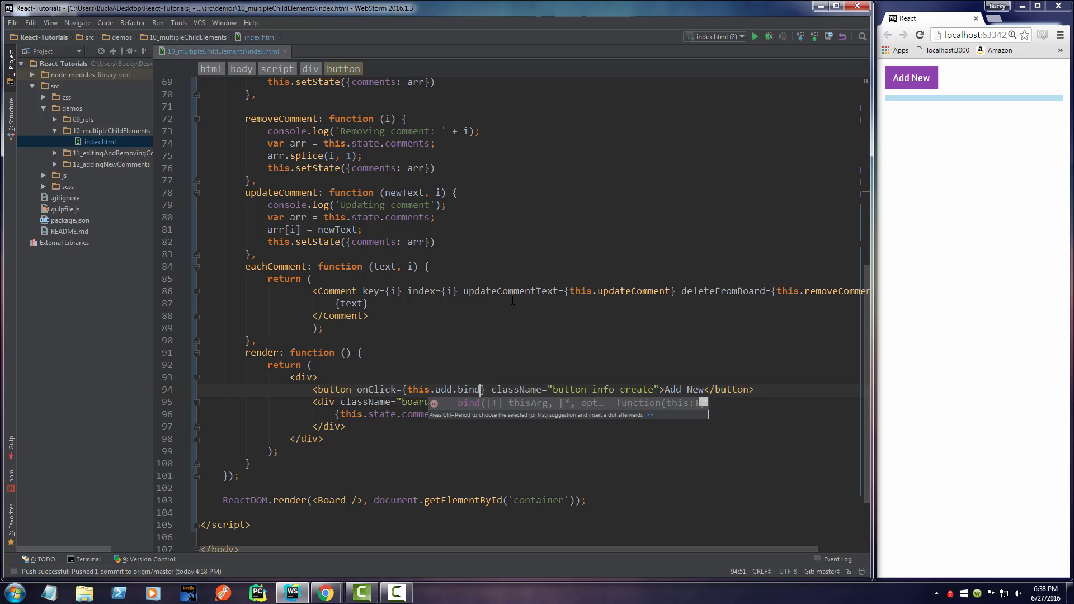
text(())
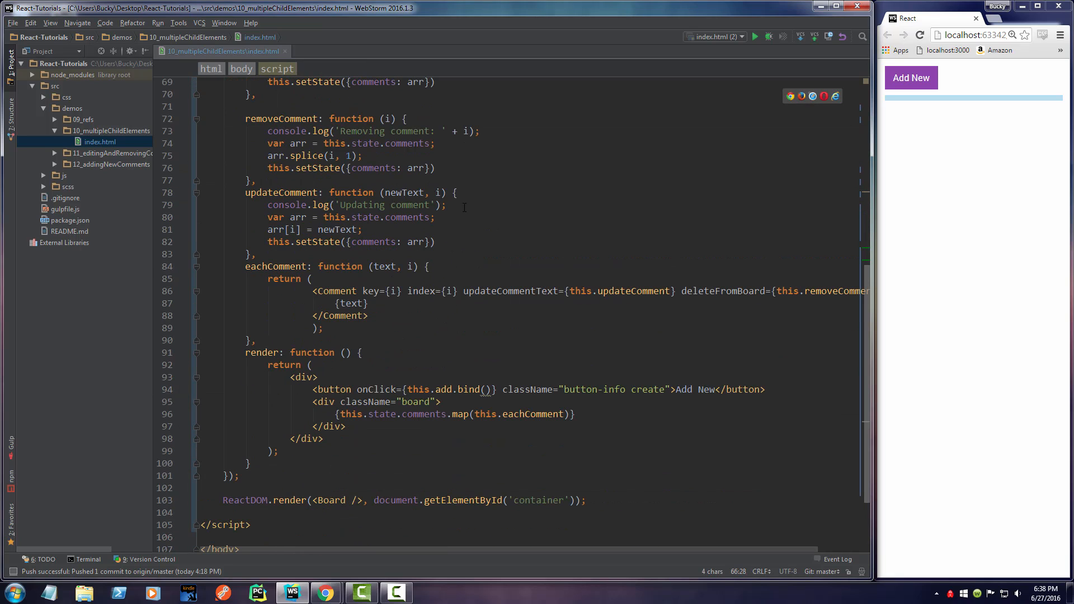
Pass null, 'Baocn tuna' to bind, reload Chrome, and add a note to check it
click(487, 389)
text(null, ')
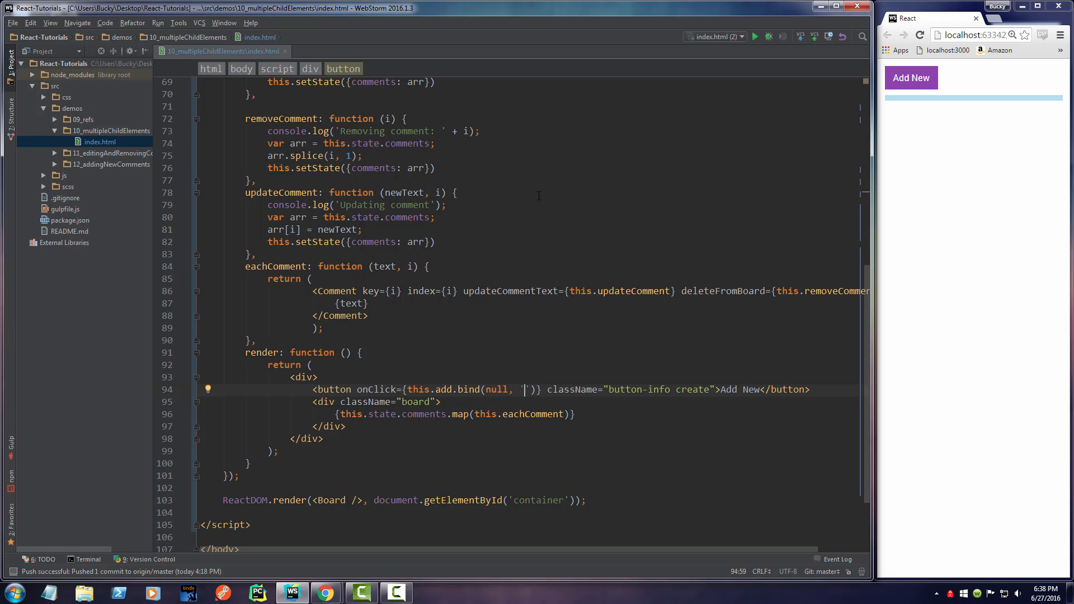
text(Baocn tuna)
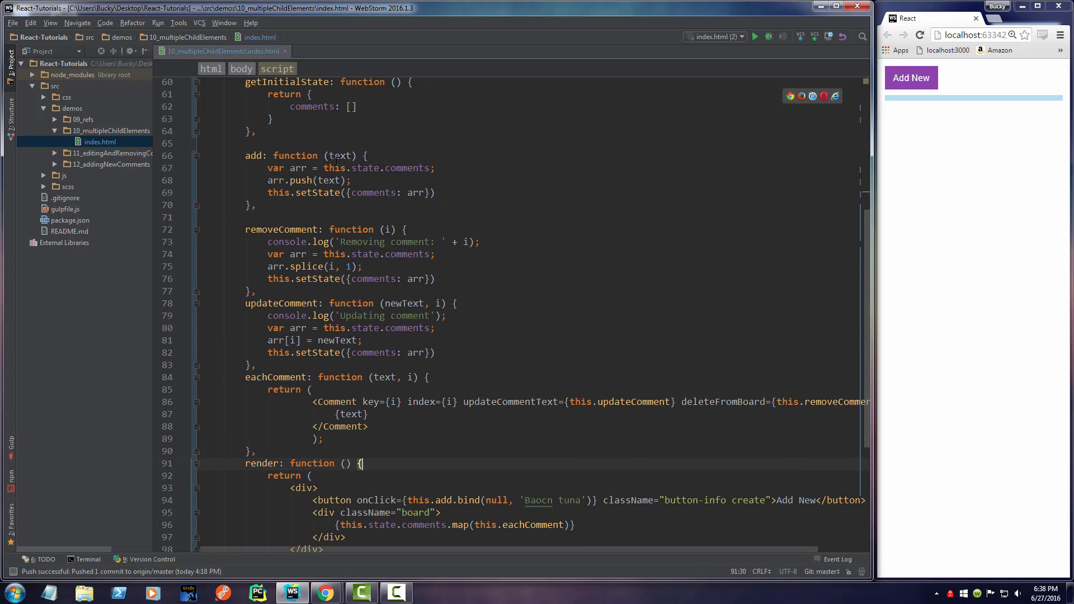
click(240, 144)
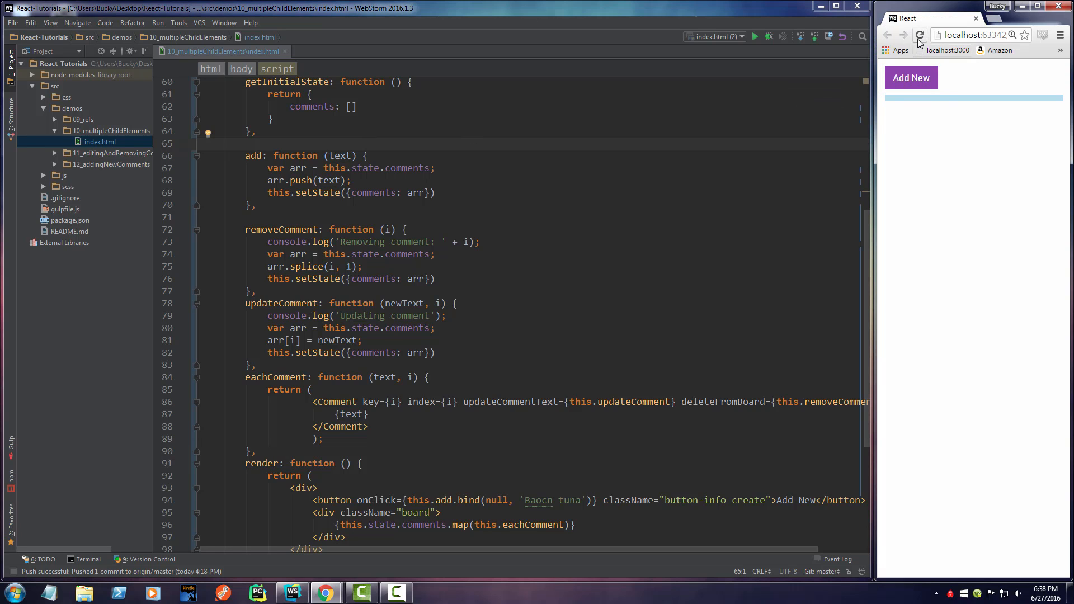
click(910, 77)
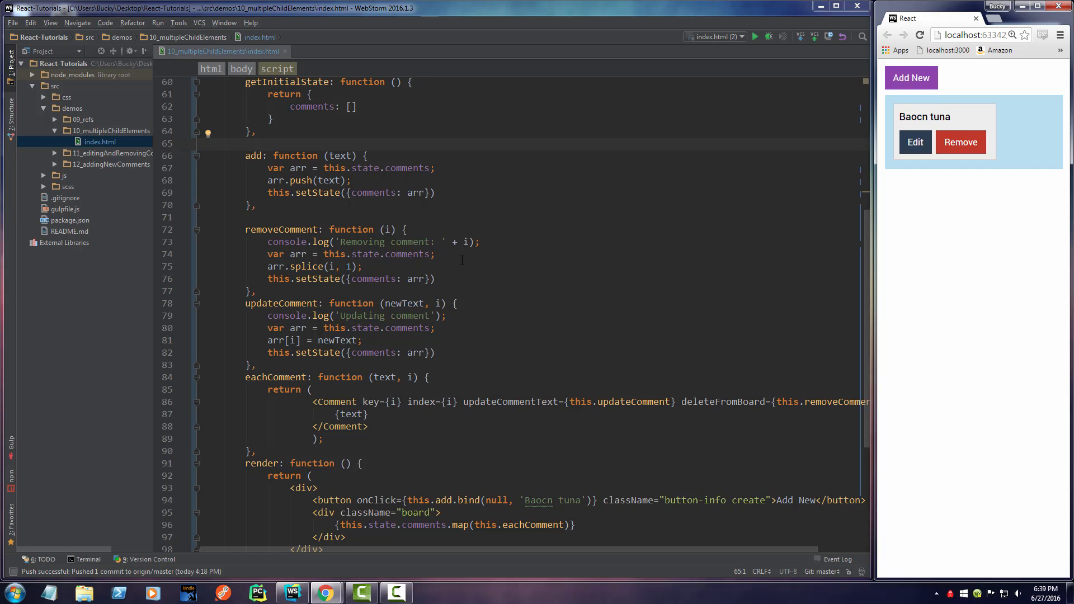
double_click(566, 316)
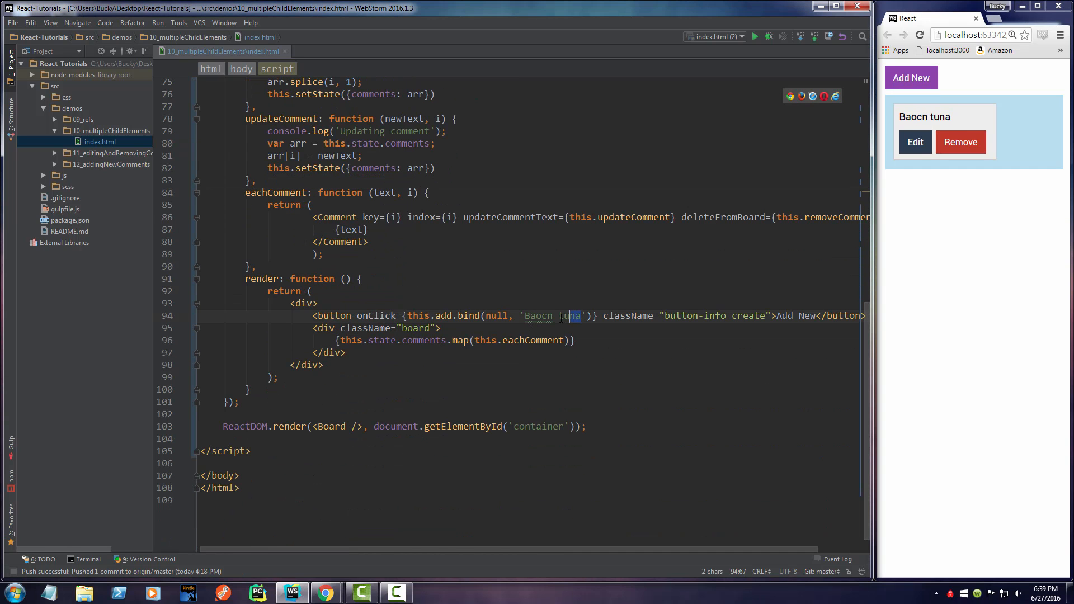
Replace 'Baocn tuna' with 'Default text' and add a note to confirm the new text
text(Defaul)
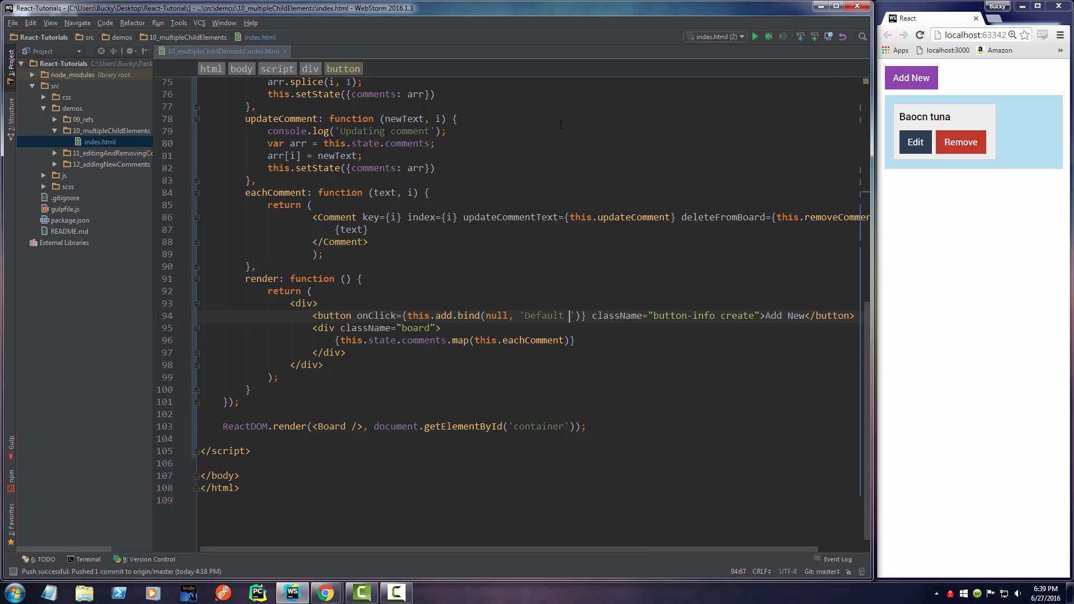
text(text)
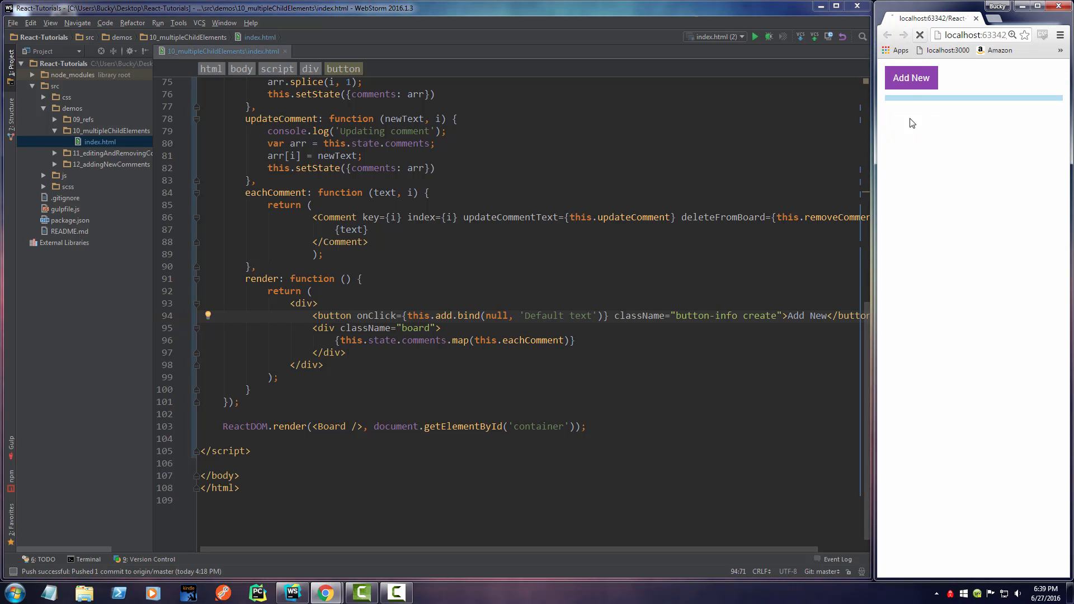
click(910, 78)
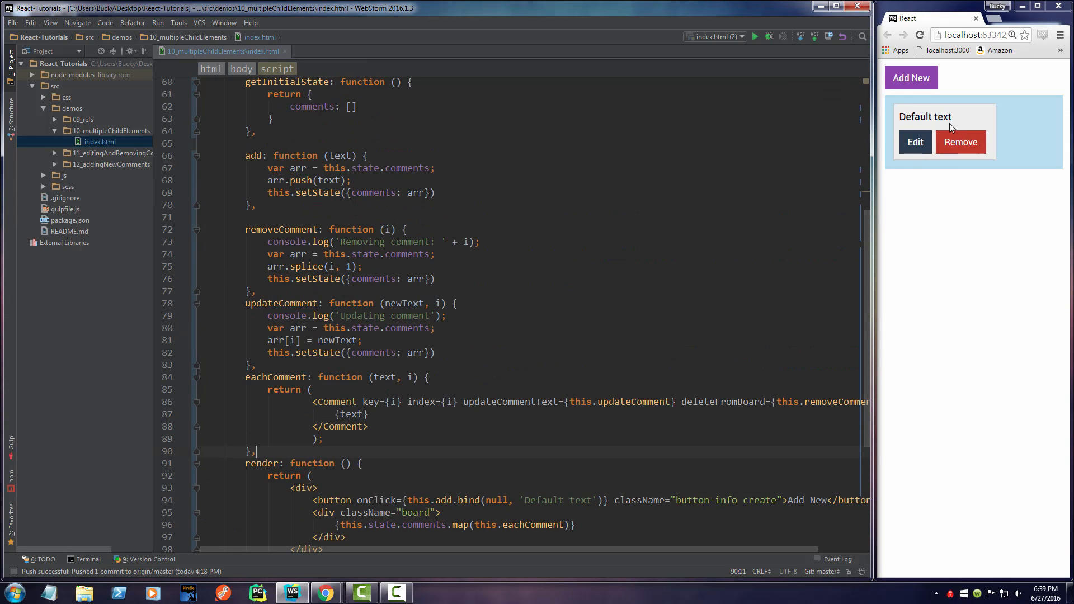
Edit the newest note to read 'Tunafeesh' and save it, leaving notes Bacon and Tunafeesh
click(916, 141)
text(Bacon)
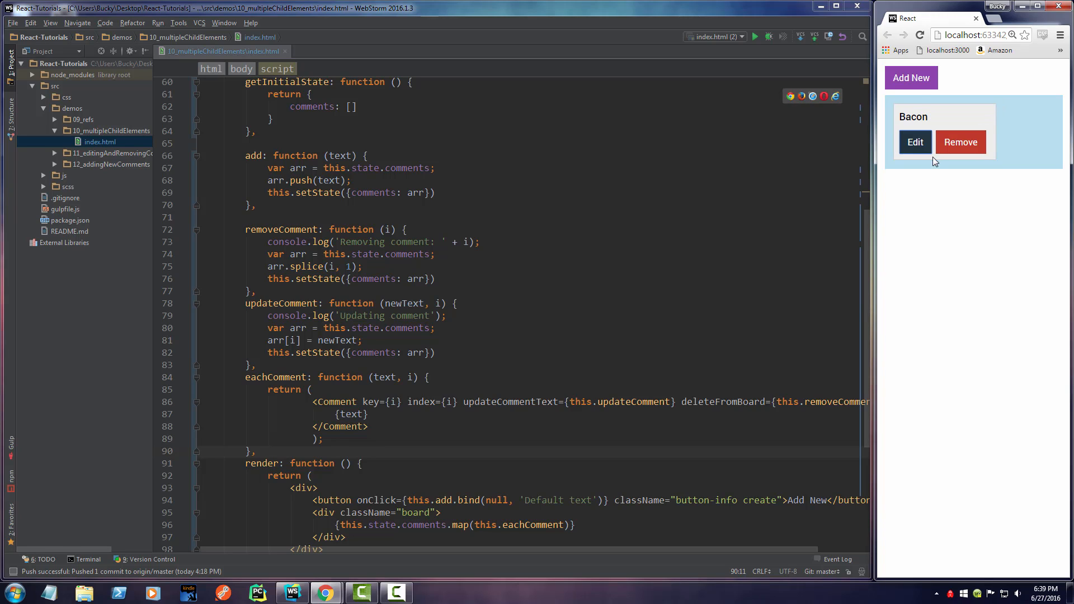
click(911, 78)
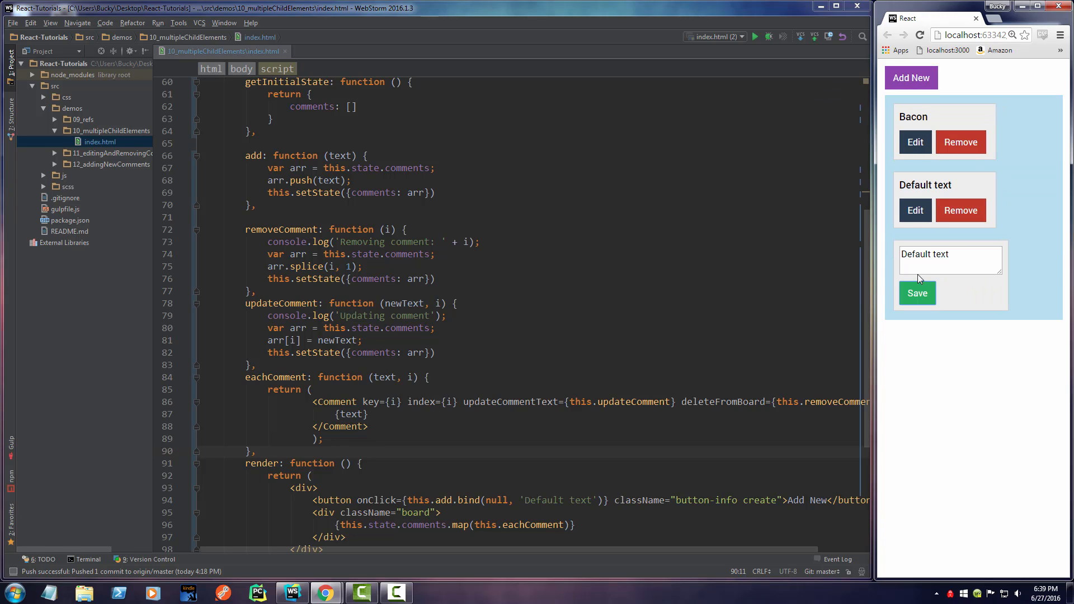
text(Tunafeesh)
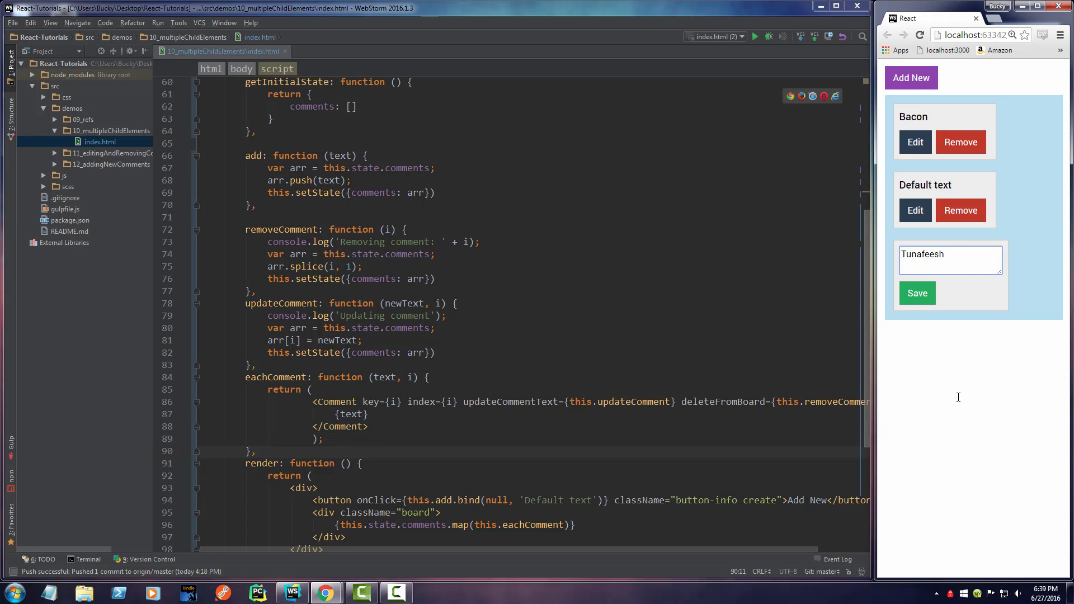
click(917, 293)
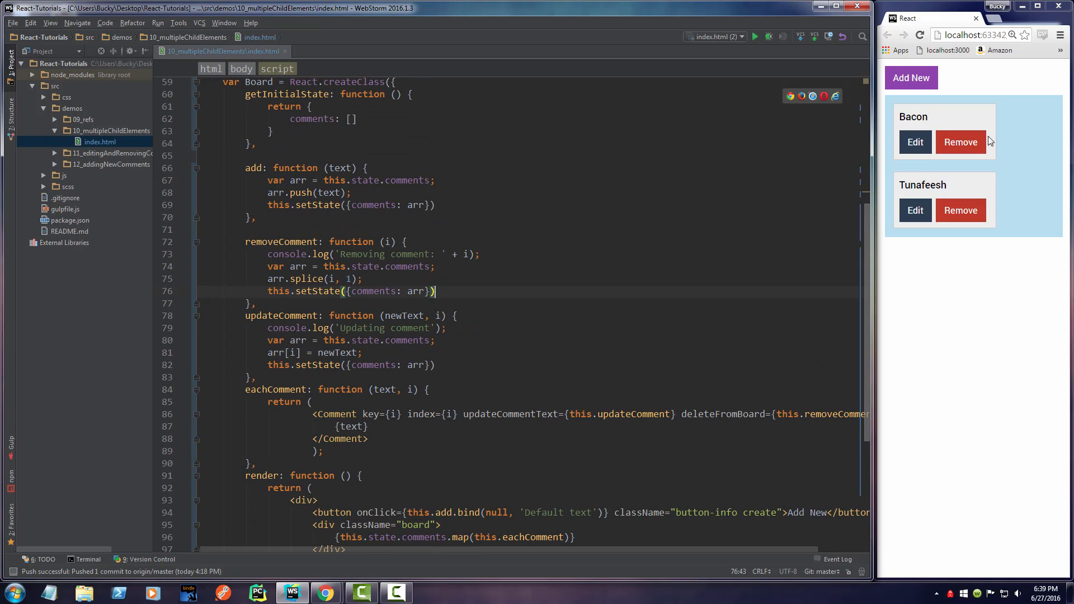
mouse_move(915, 210)
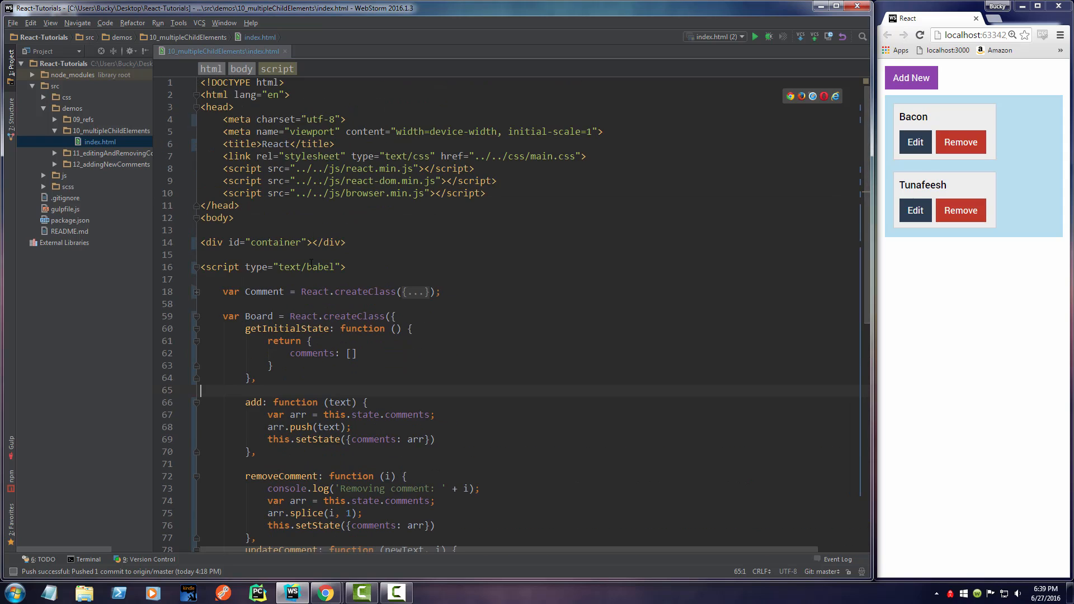
Collapse the Board component code and expand the Comment createClass block
click(196, 315)
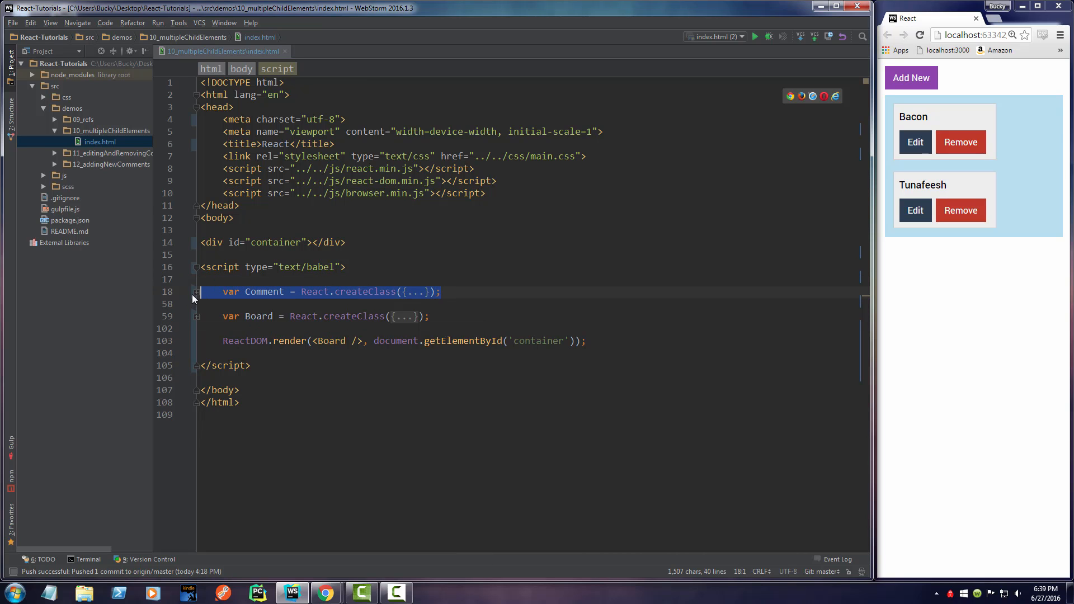
click(197, 291)
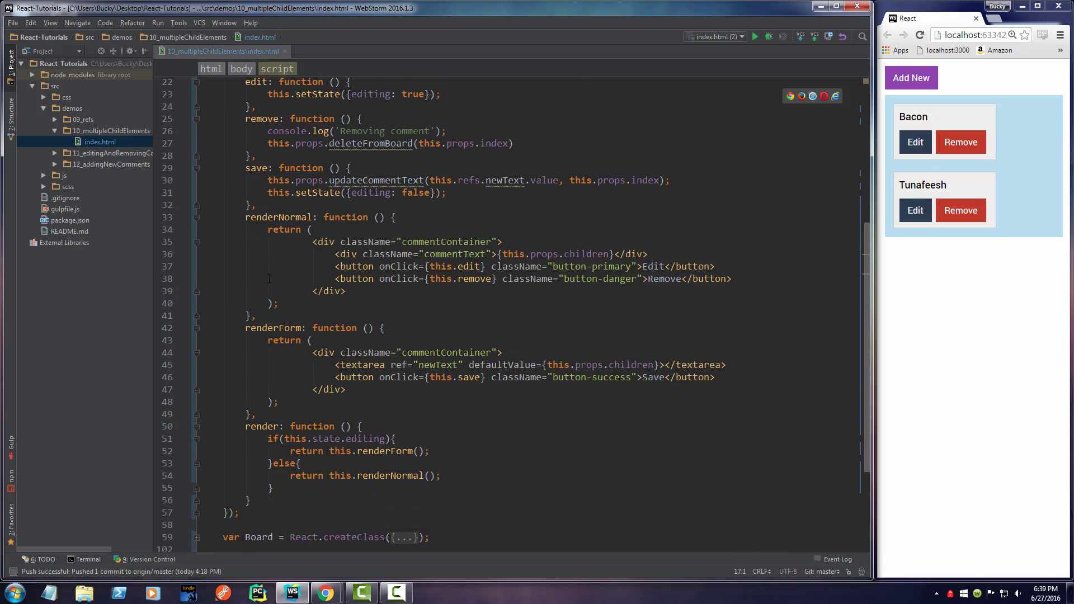